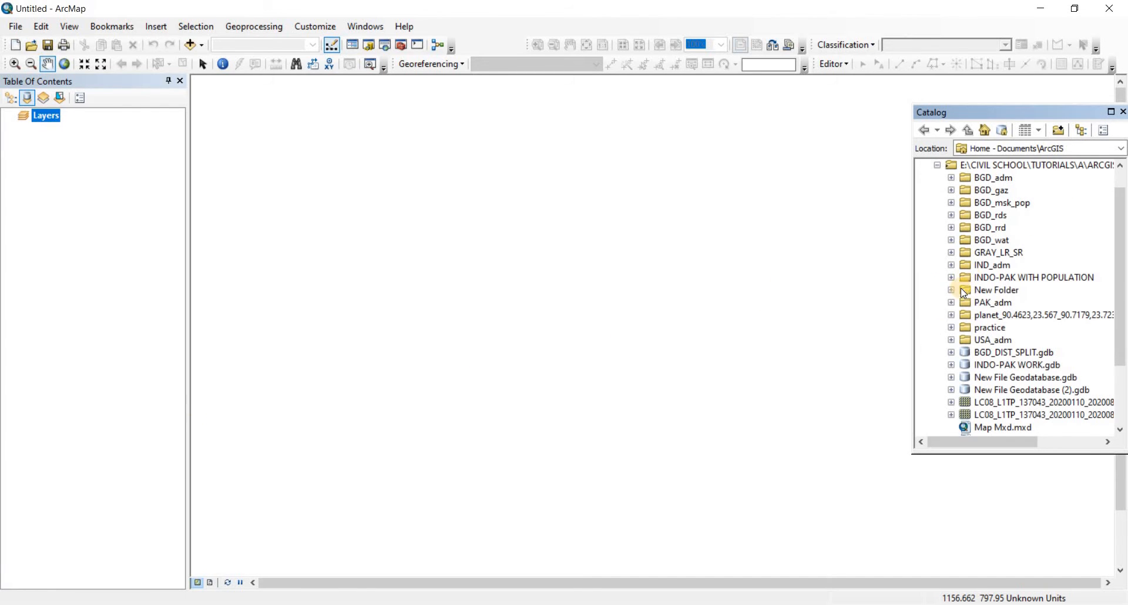
mouse_move(948, 279)
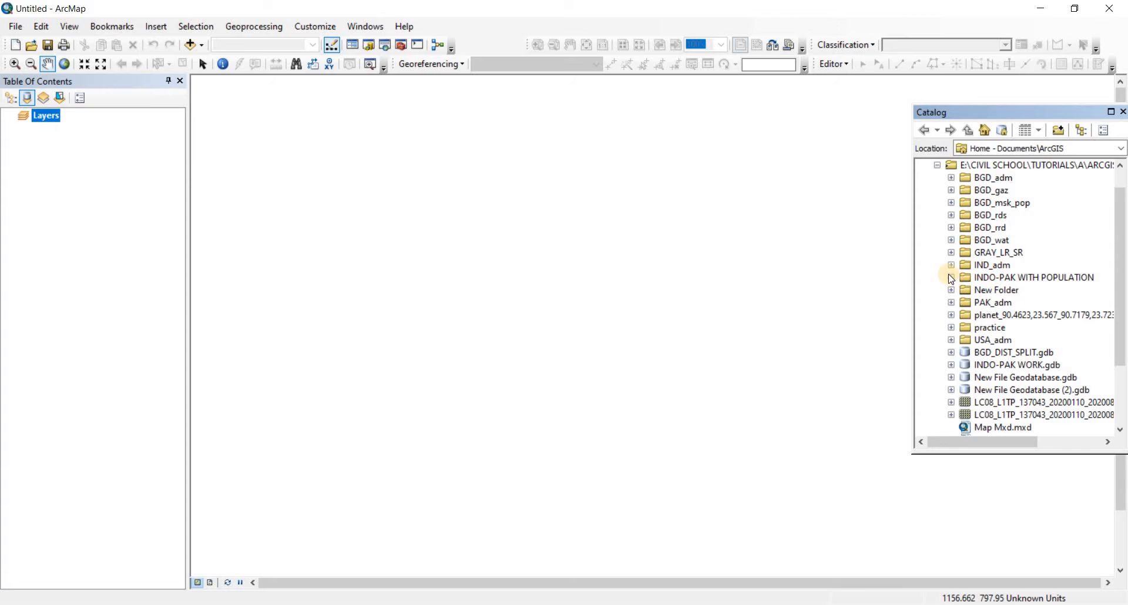
Step: Add INDOPAK Area.shp from the INDO-PAK WITH POPULATION folder to the map
left_click(952, 277)
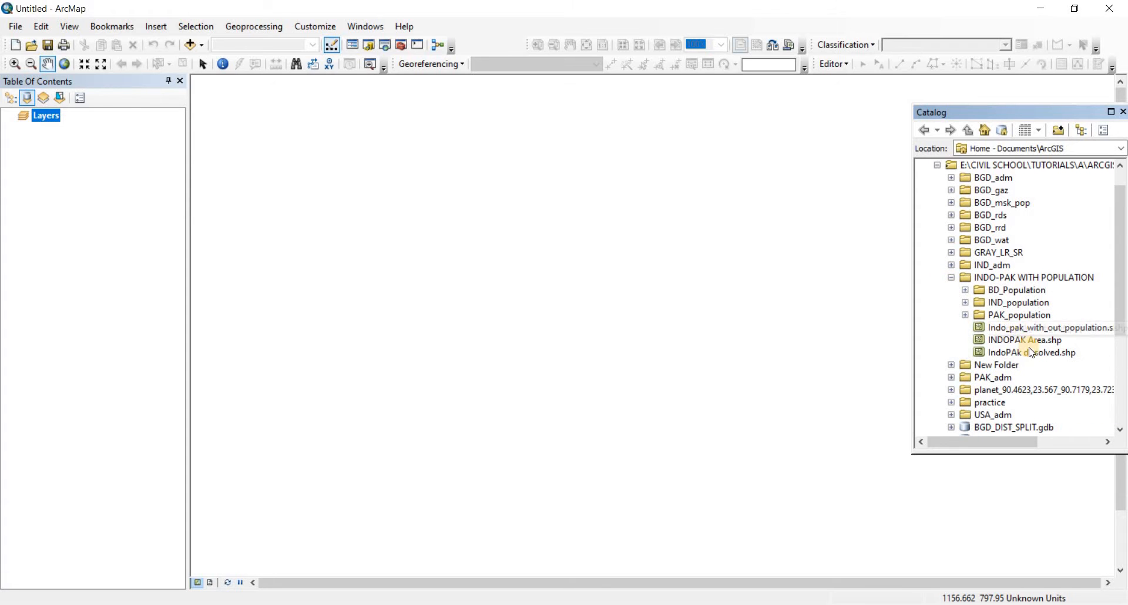
left_click(1024, 339)
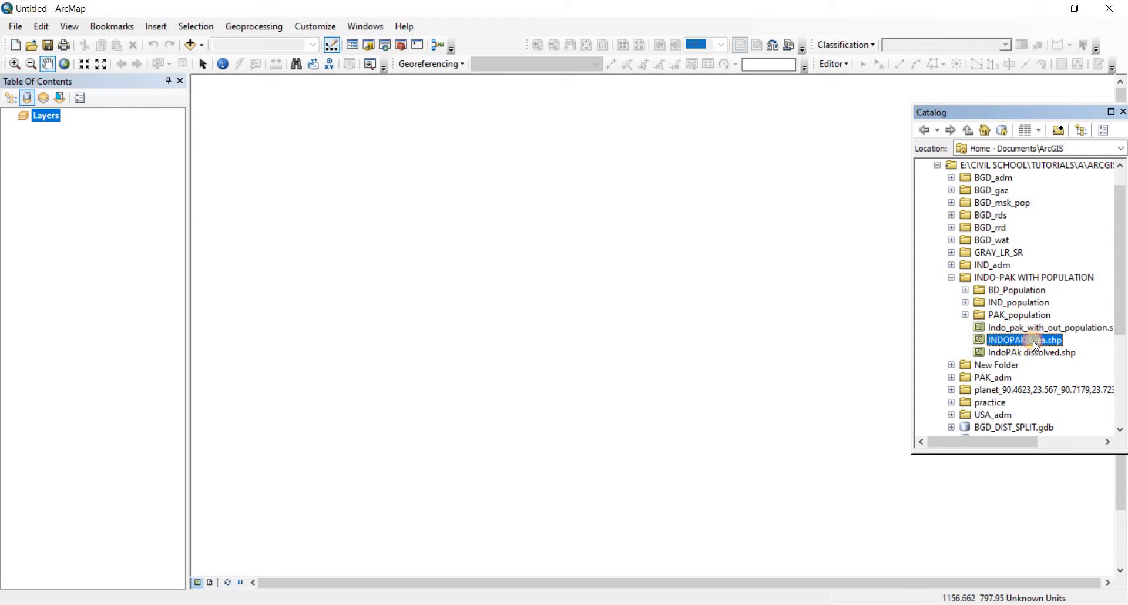
double_click(1023, 339)
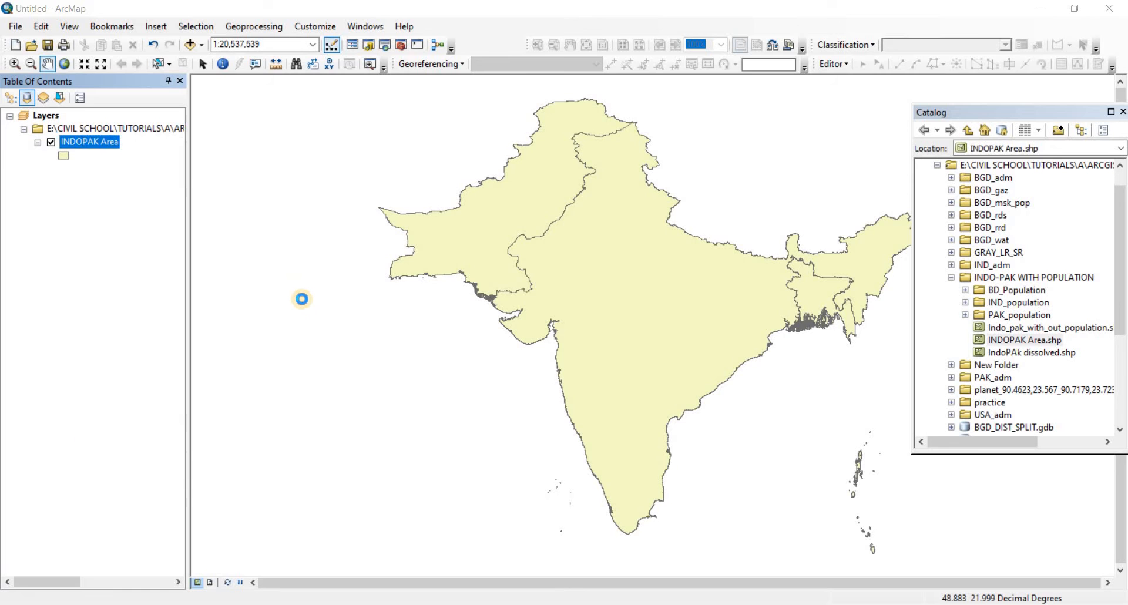
Step: Symbolize the INDOPAK Area layer by unique NAME_0 values, colouring each country distinctly
double_click(89, 142)
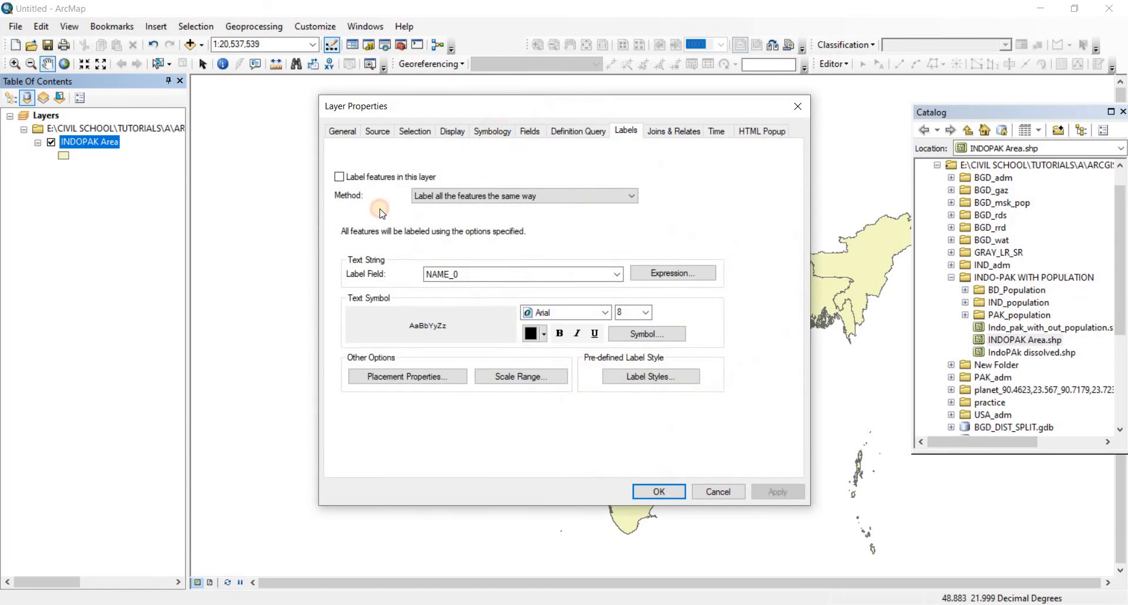
left_click(491, 132)
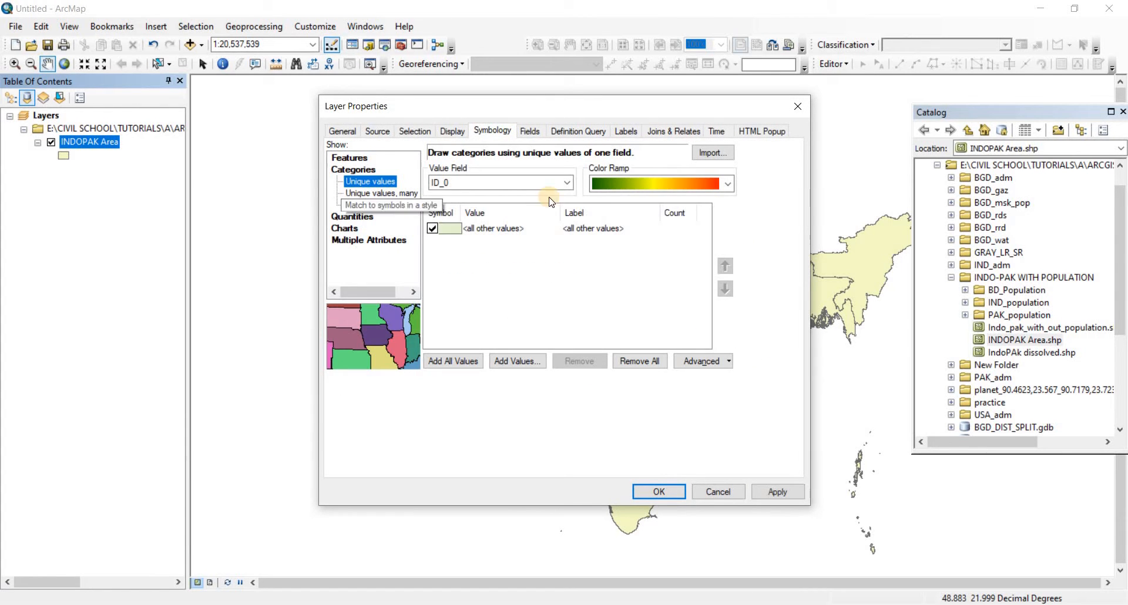
left_click(567, 182)
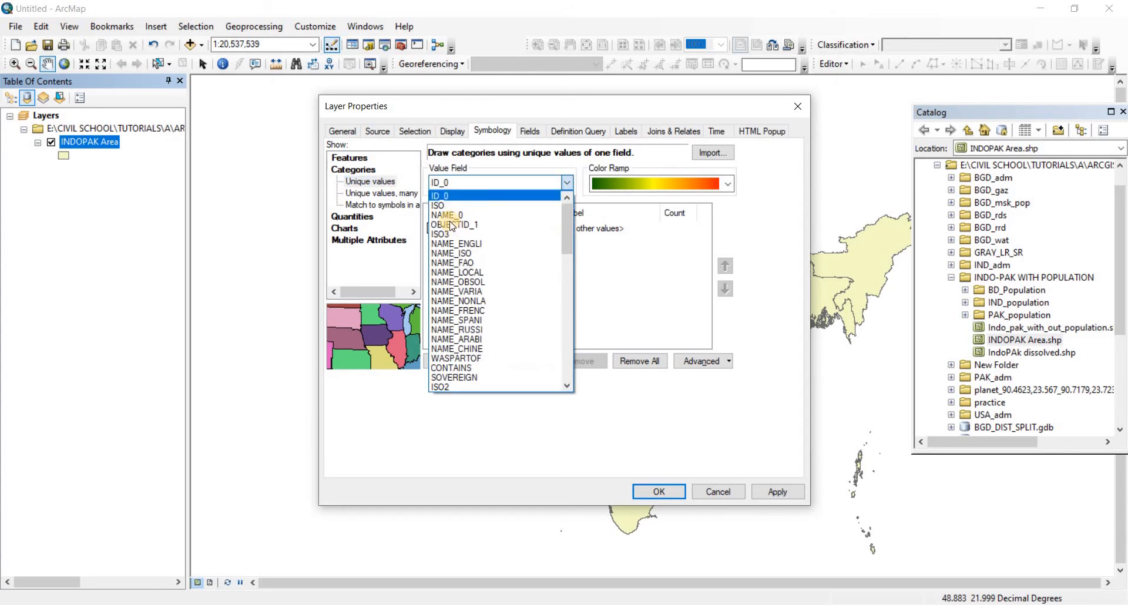
left_click(448, 216)
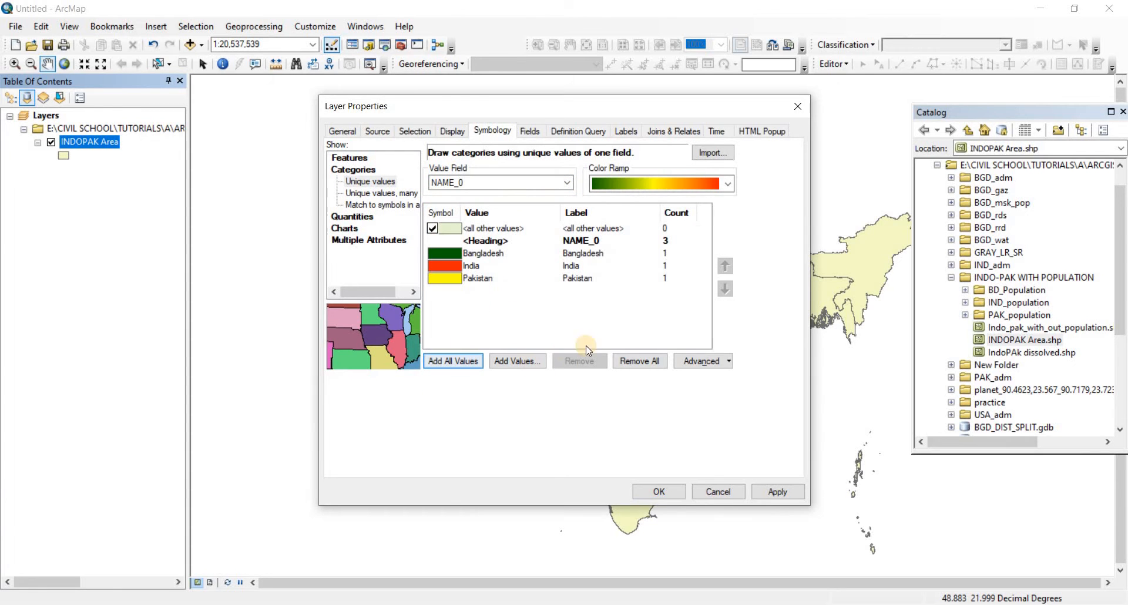
left_click(777, 491)
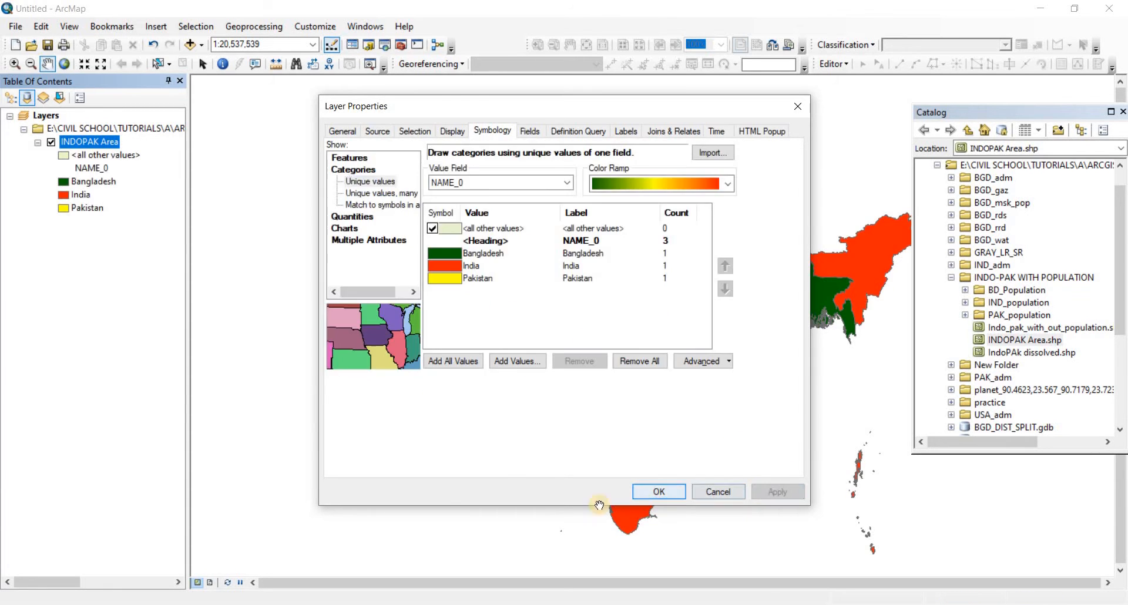
left_click(657, 491)
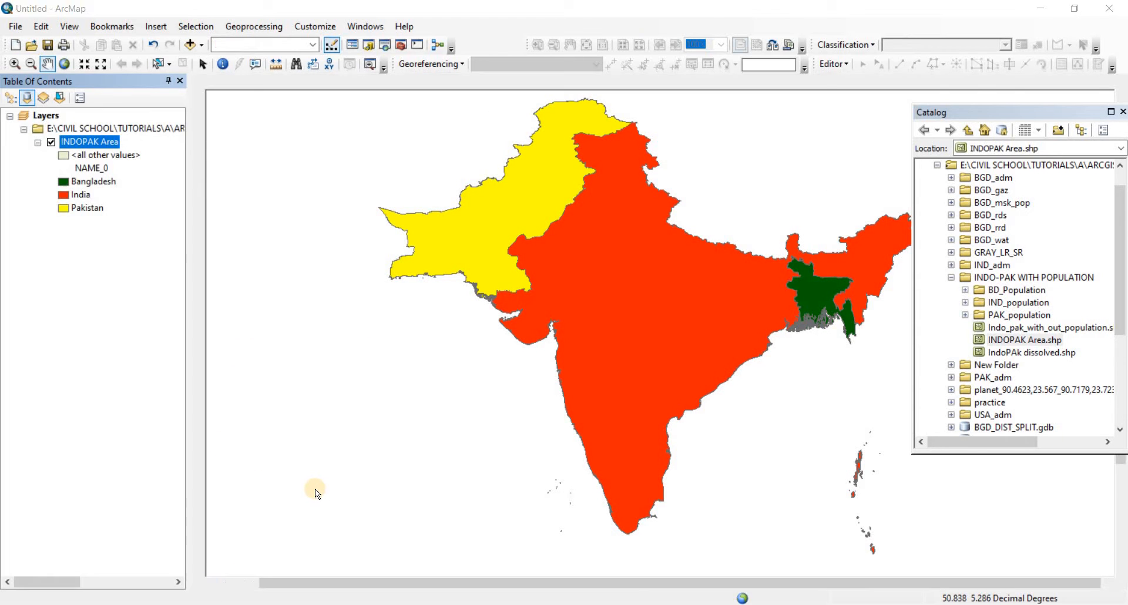
Step: Switch the map to Layout View and bring up the File menu
left_click(199, 583)
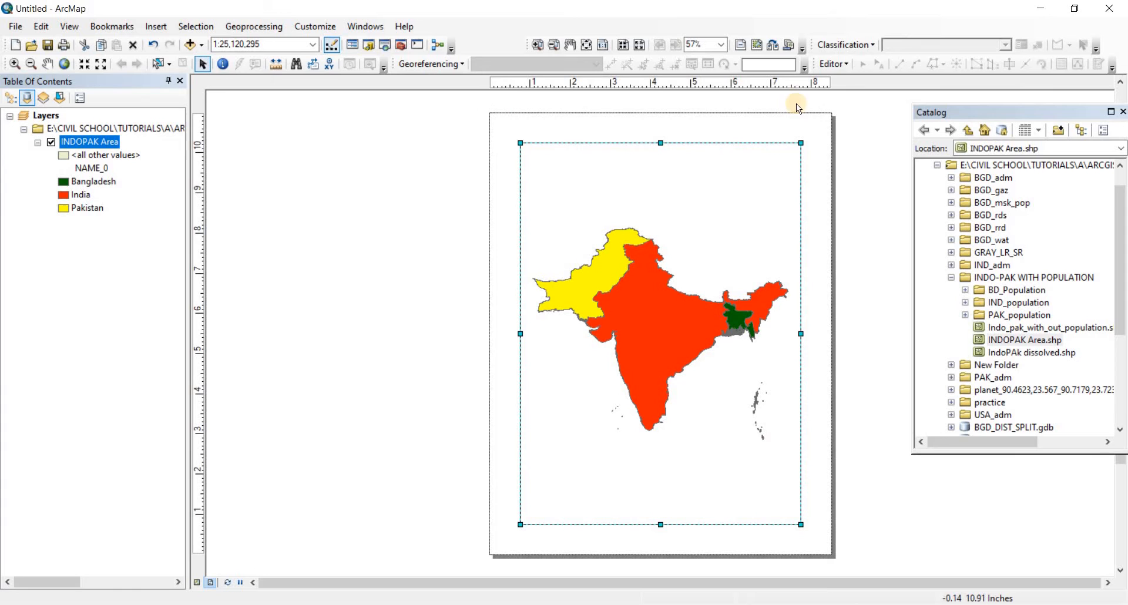
mouse_move(794, 557)
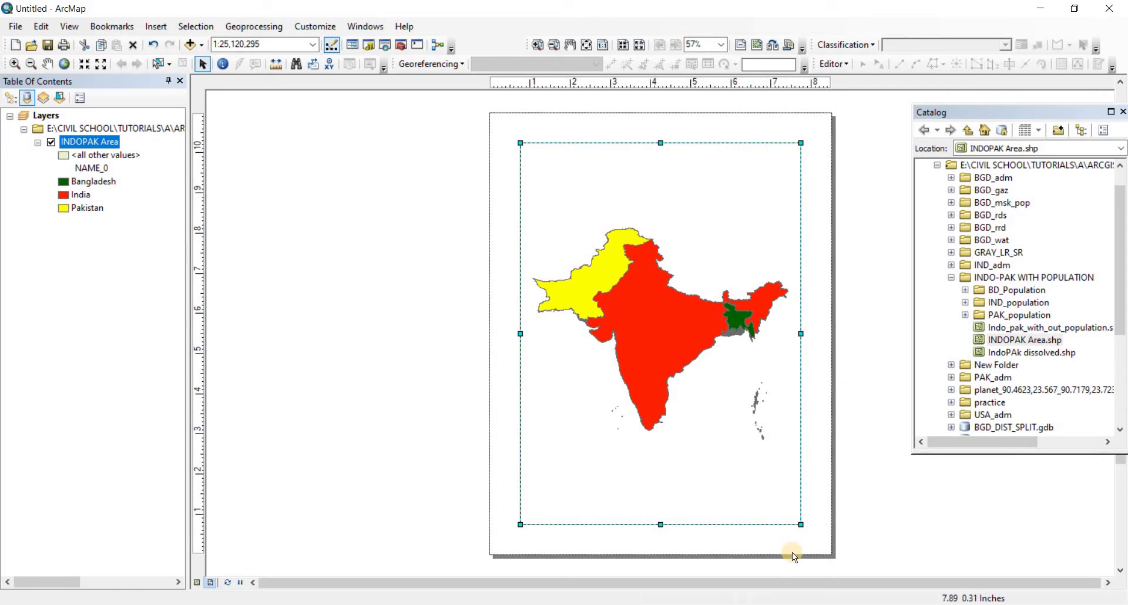
mouse_move(725, 560)
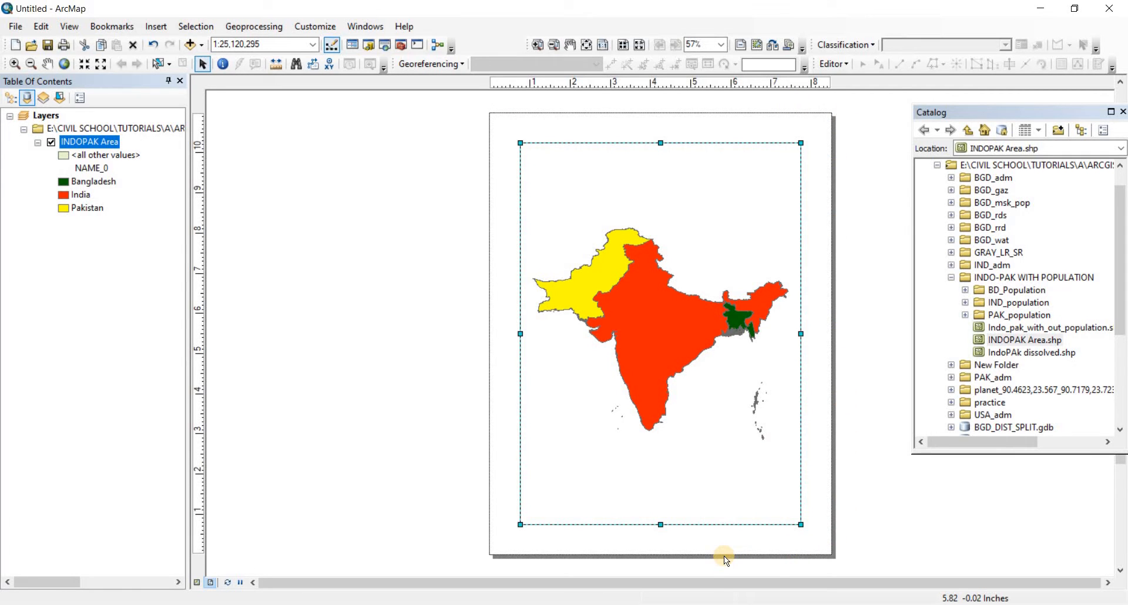
left_click(14, 25)
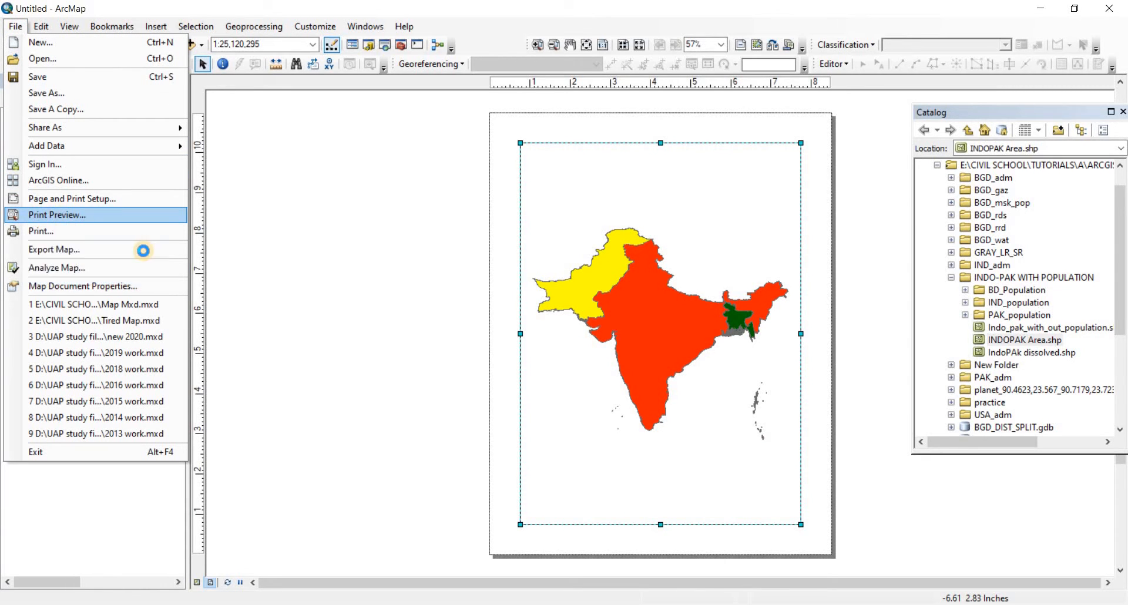
left_click(56, 215)
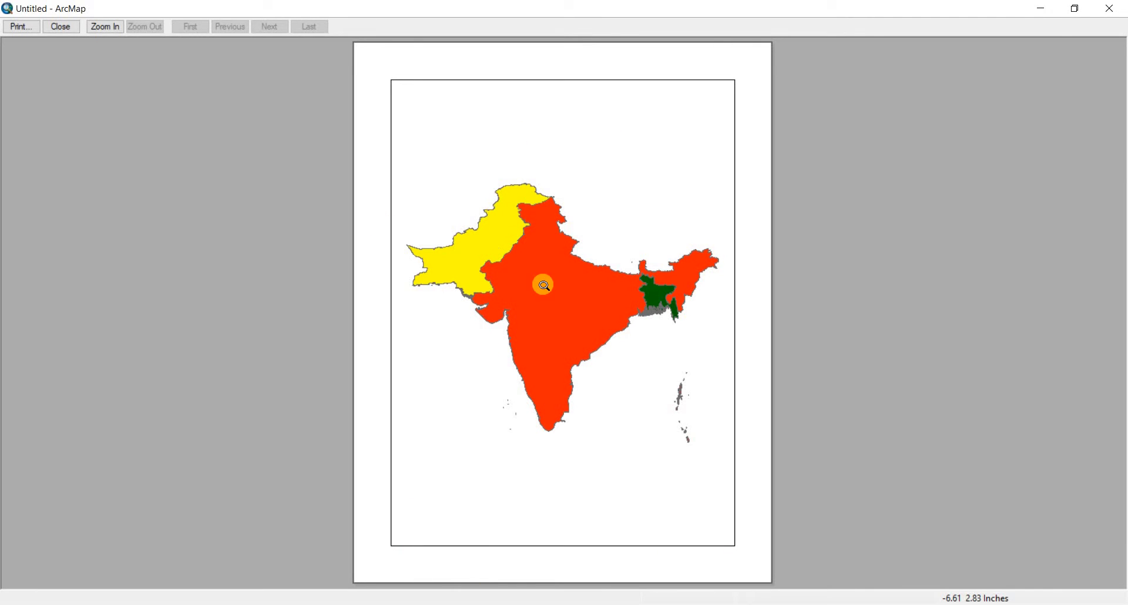
mouse_move(433, 219)
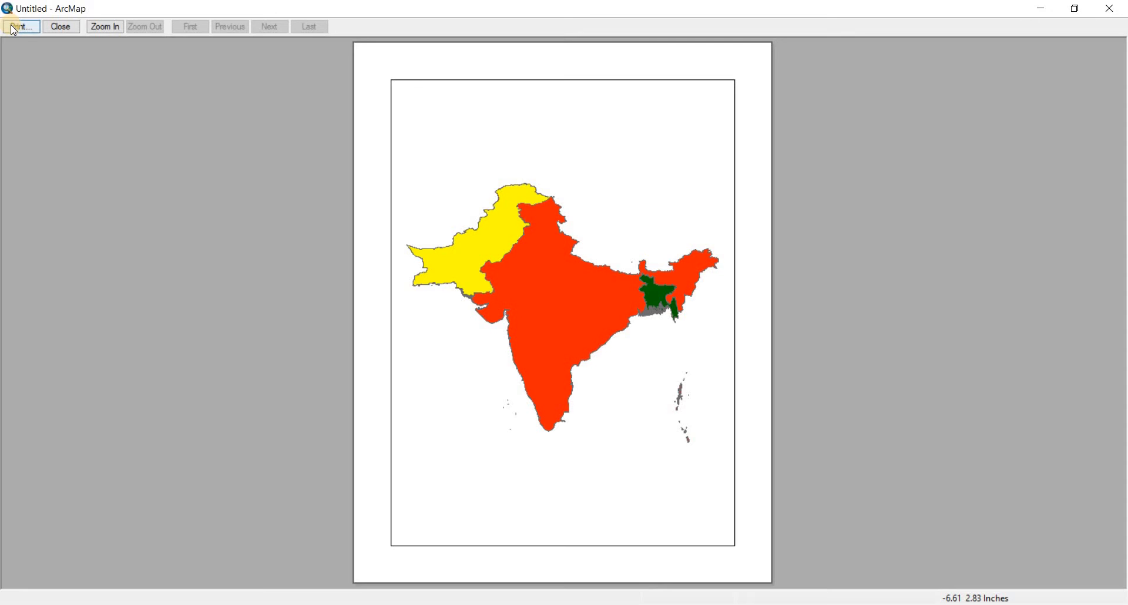
left_click(60, 26)
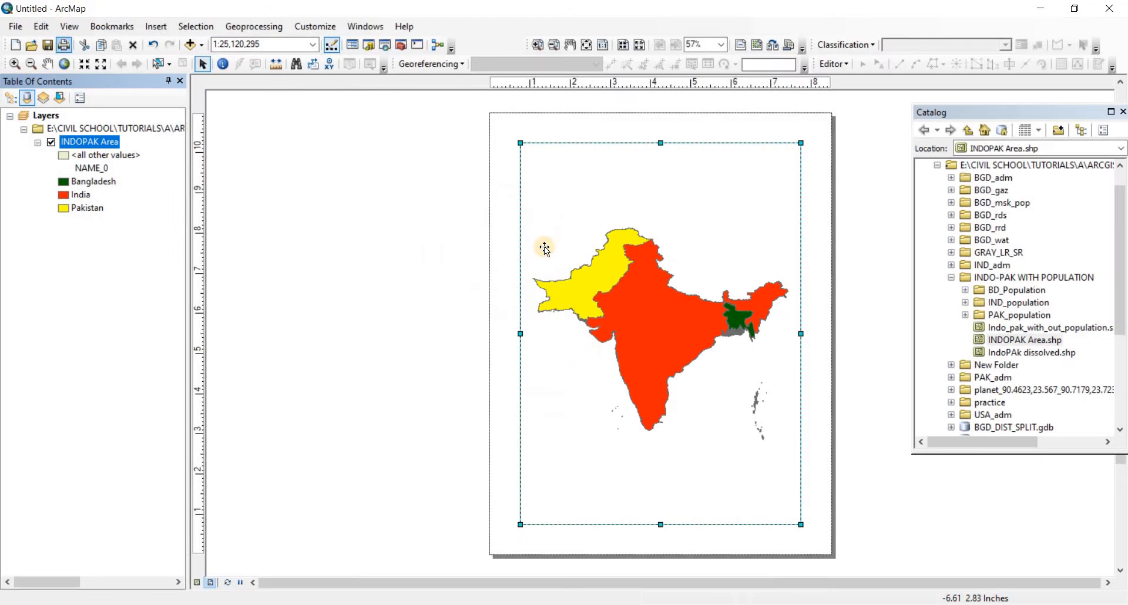
mouse_move(488, 304)
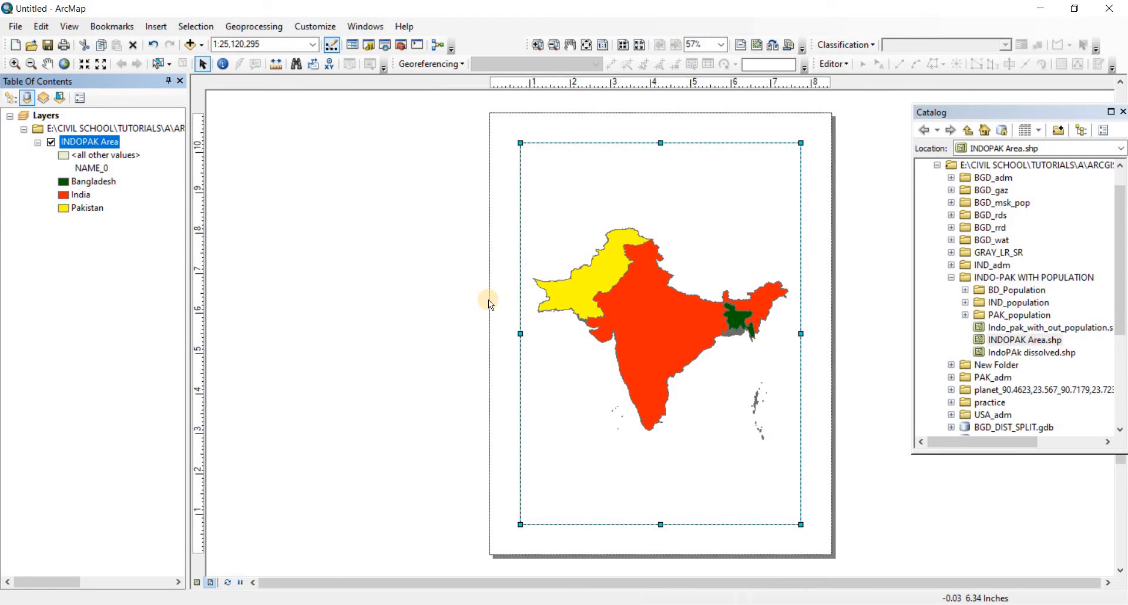
mouse_move(14, 27)
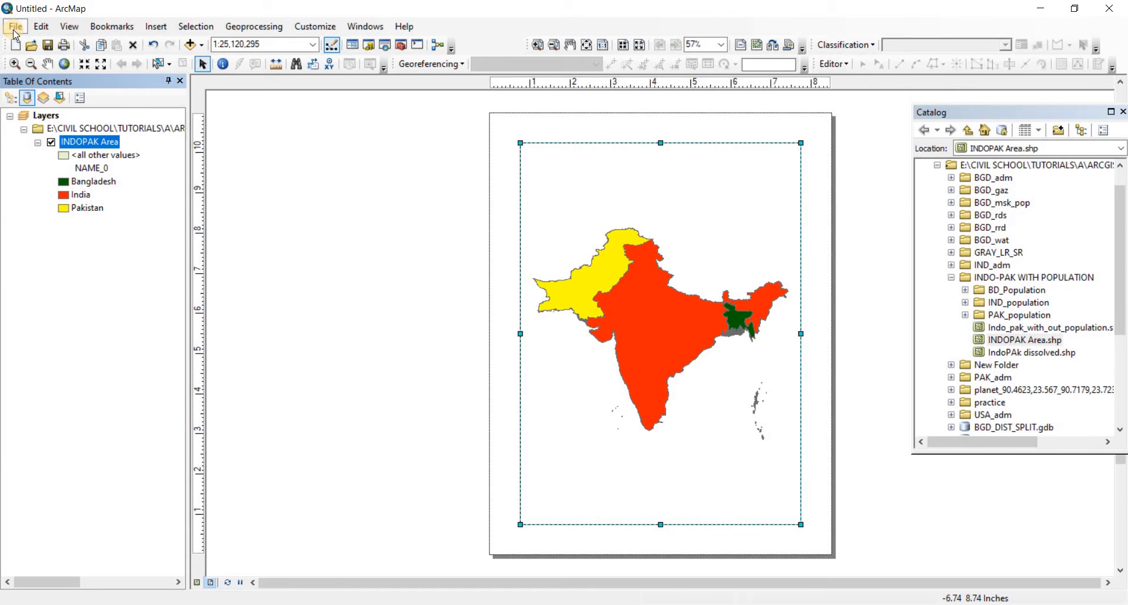
Step: Open Page and Print Setup from the File menu
left_click(14, 26)
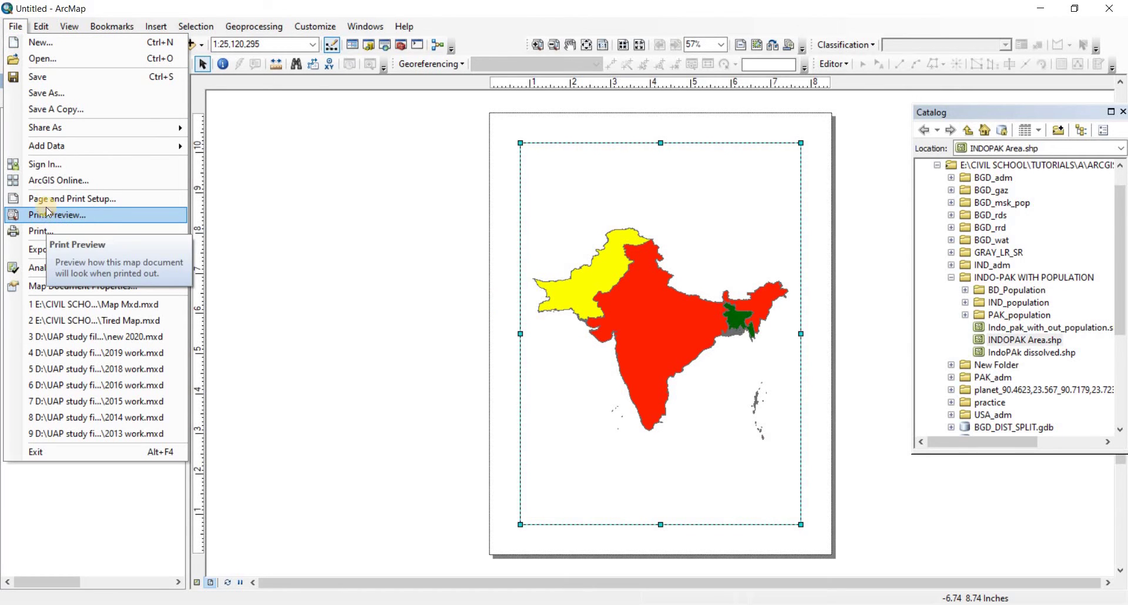
left_click(300, 229)
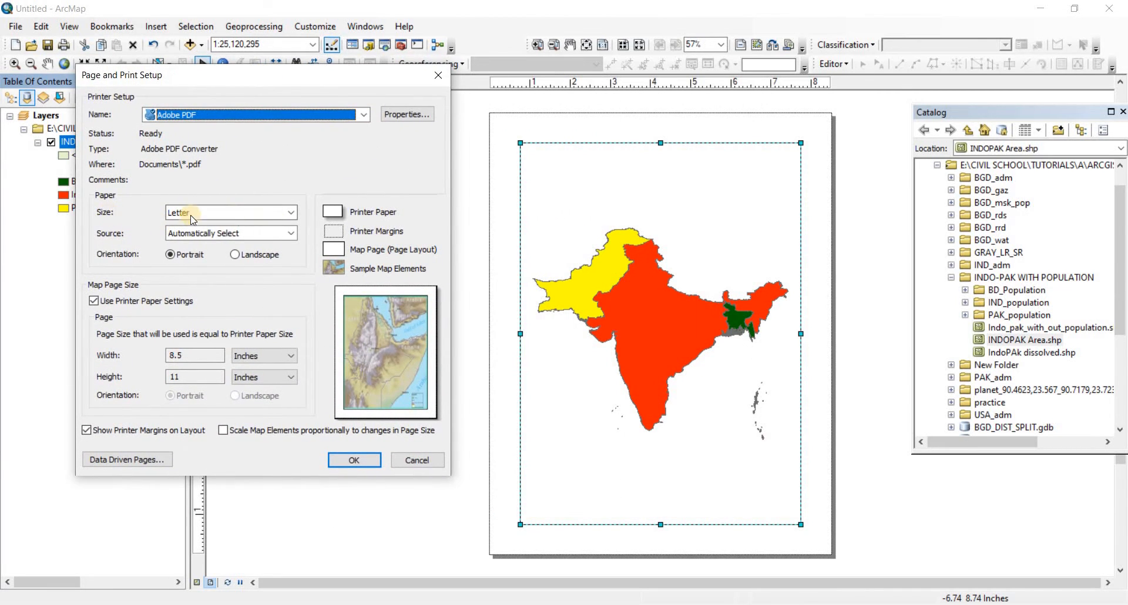
Step: Change the paper size from Letter to A4 and confirm
left_click(291, 212)
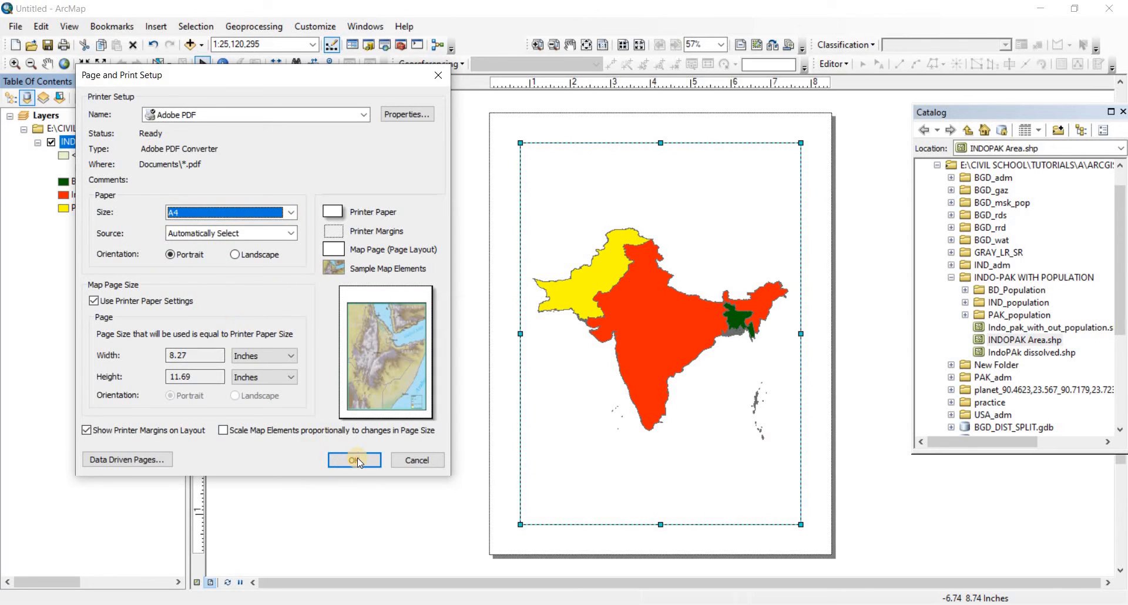
left_click(354, 460)
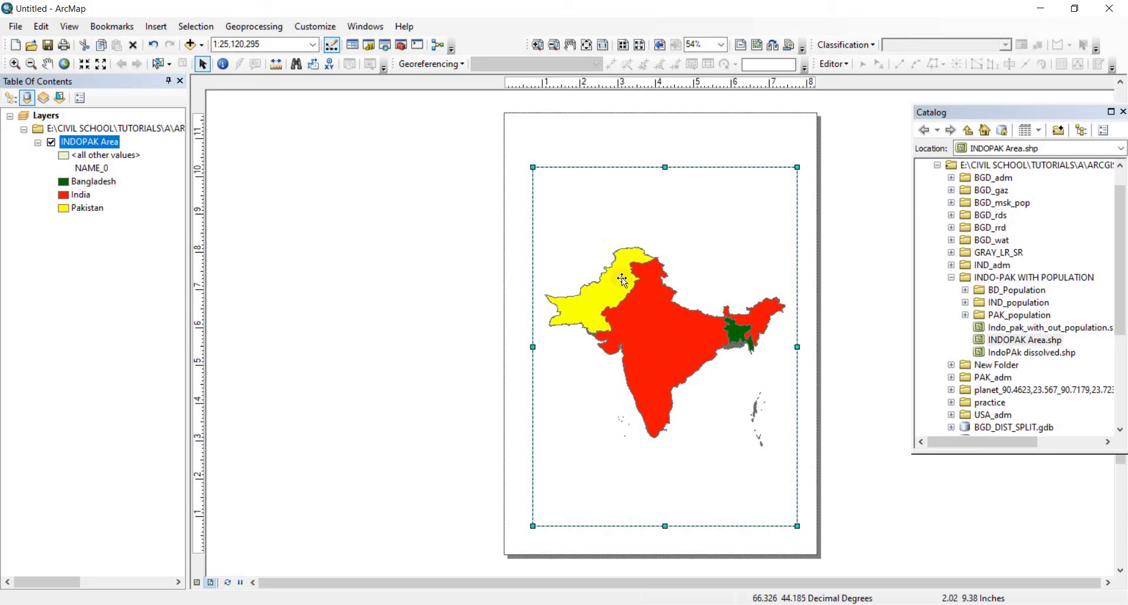
mouse_move(3, 33)
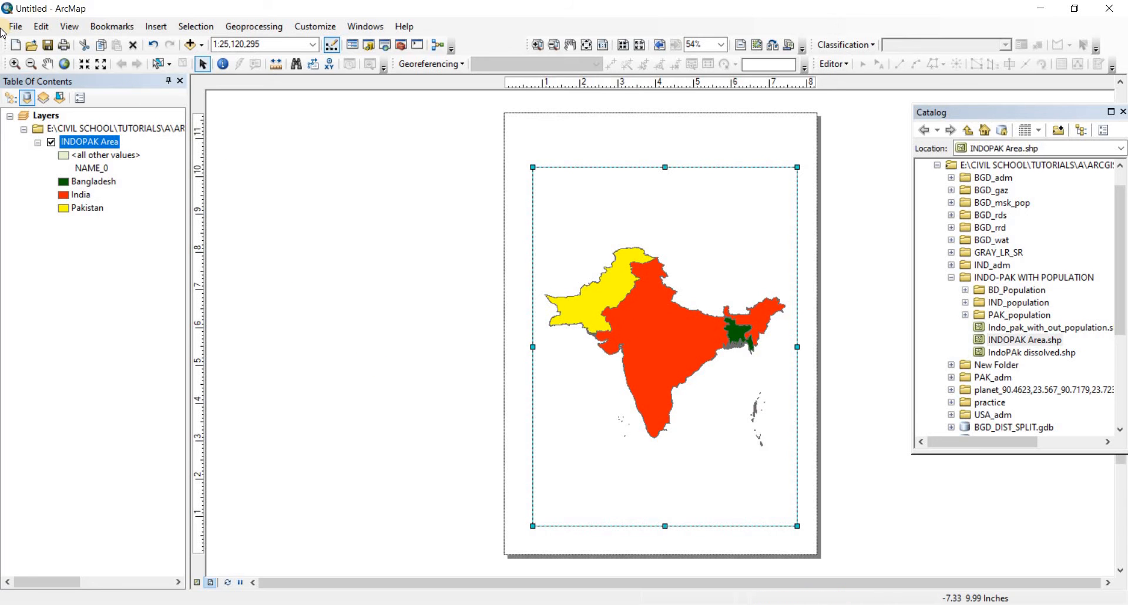
Step: Reopen Page and Print Setup to review the A4 portrait page
left_click(14, 26)
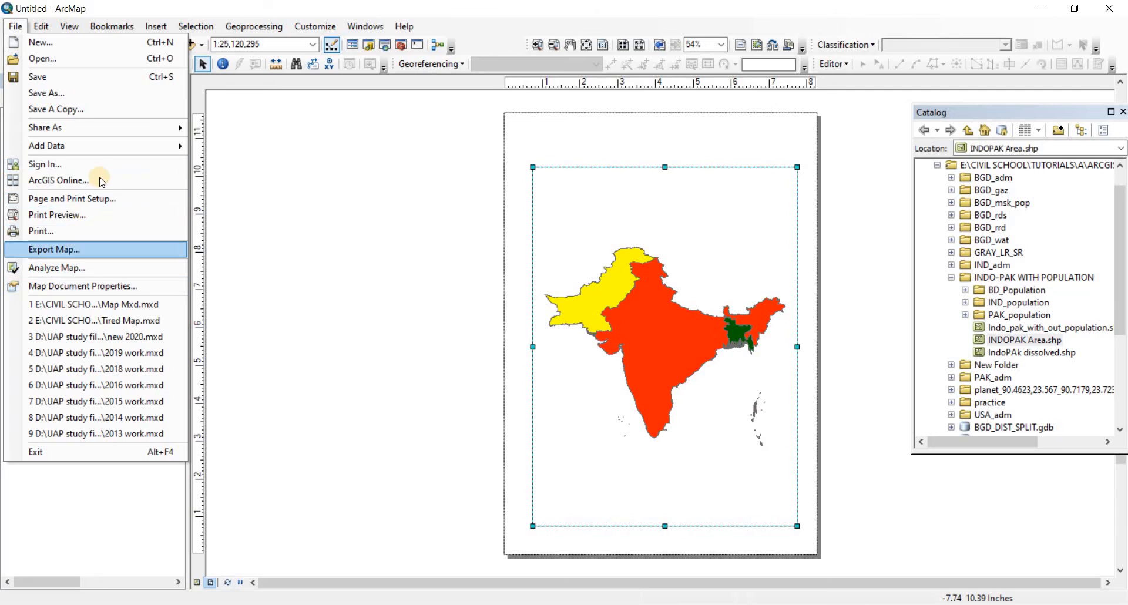
mouse_move(71, 231)
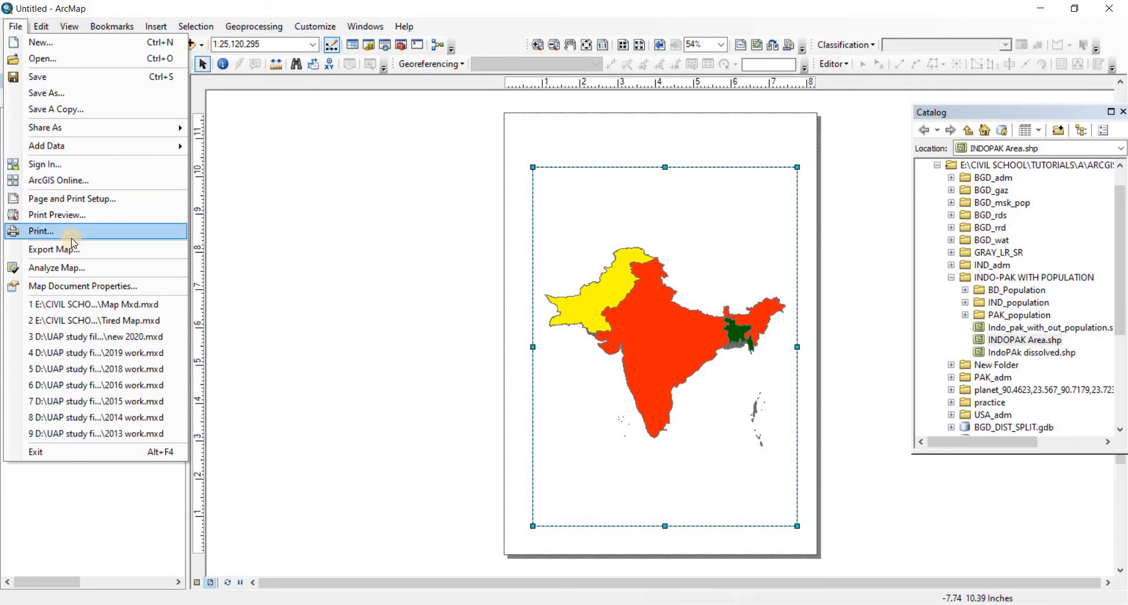
mouse_move(71, 198)
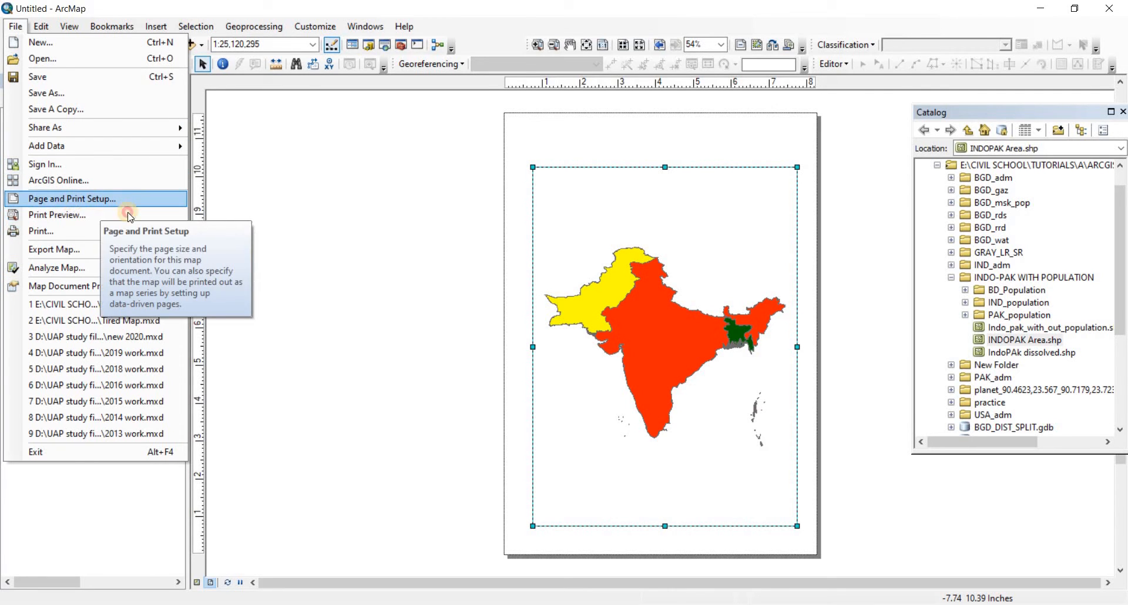
left_click(70, 198)
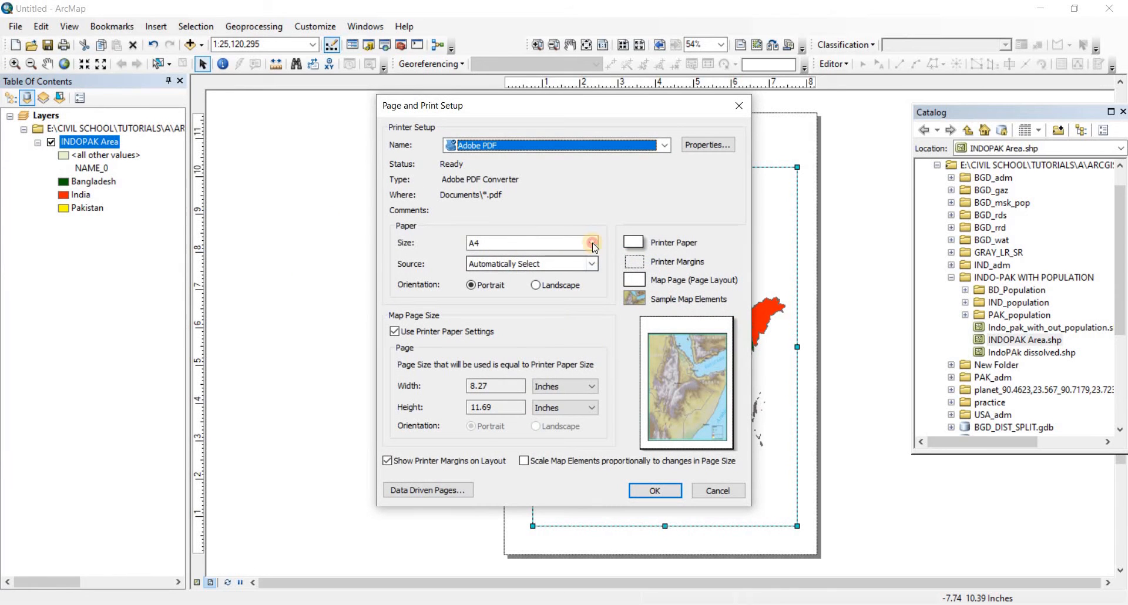
Step: Set the layout paper to ANSI C in landscape orientation and apply it
left_click(592, 243)
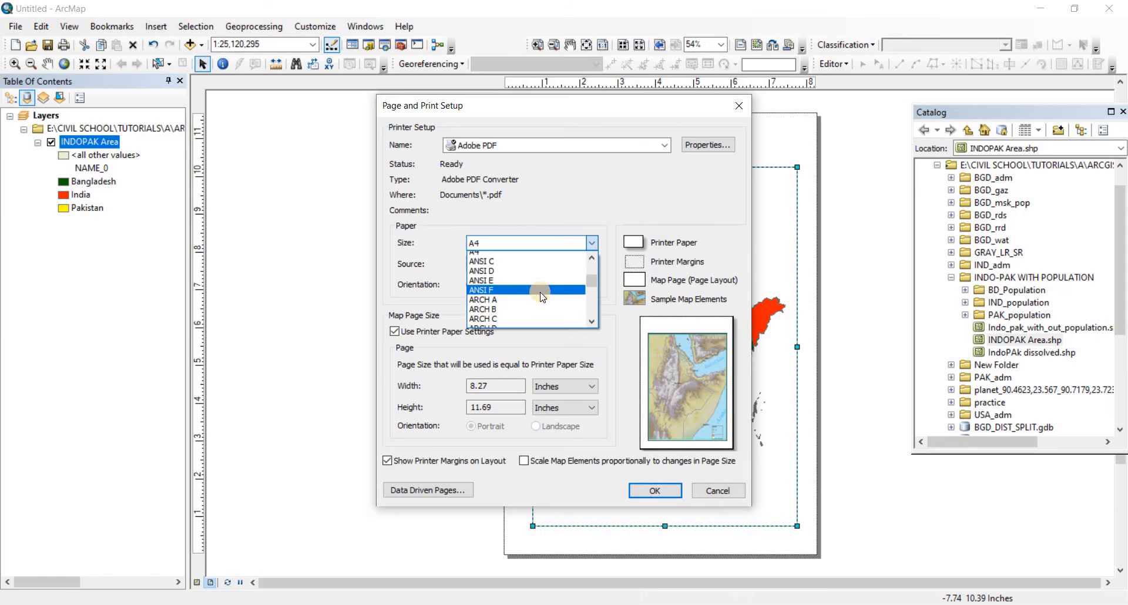
scroll("down", 3)
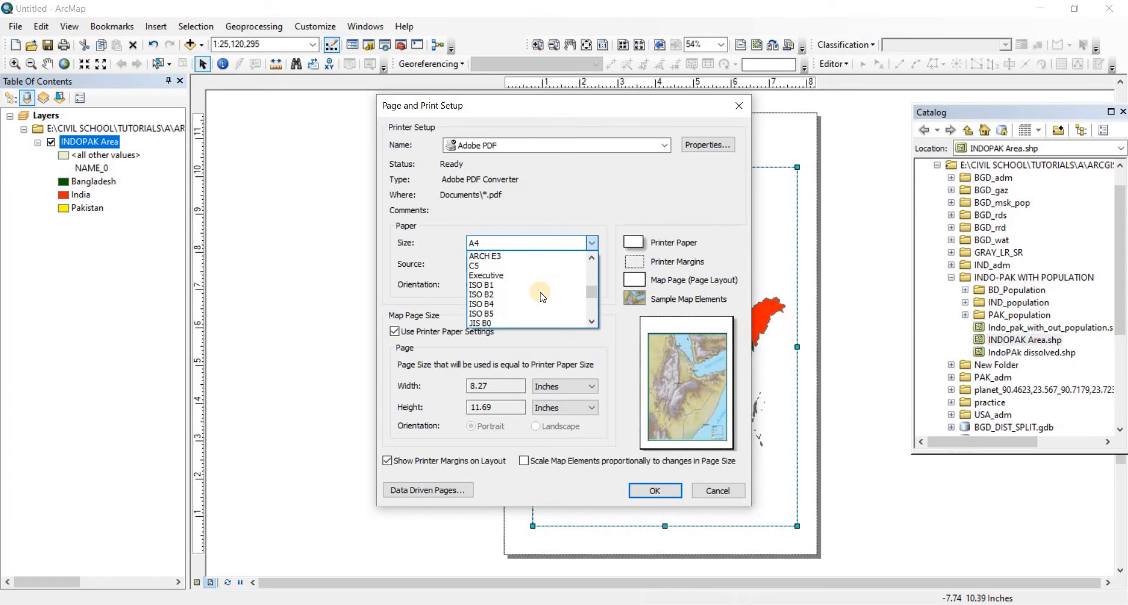
scroll("down", 3)
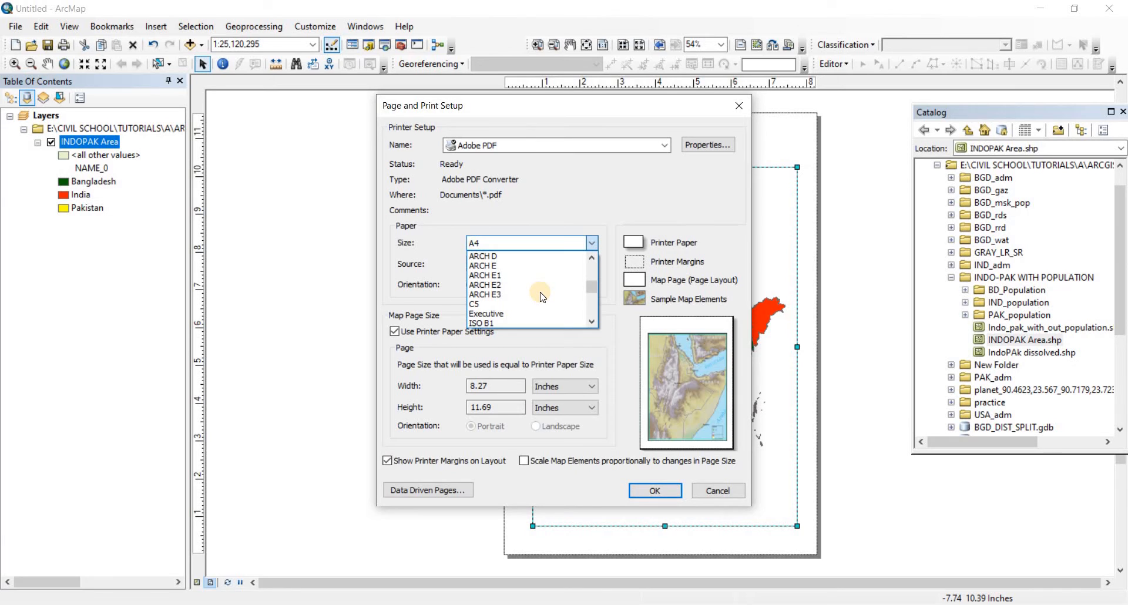
scroll("up", 3)
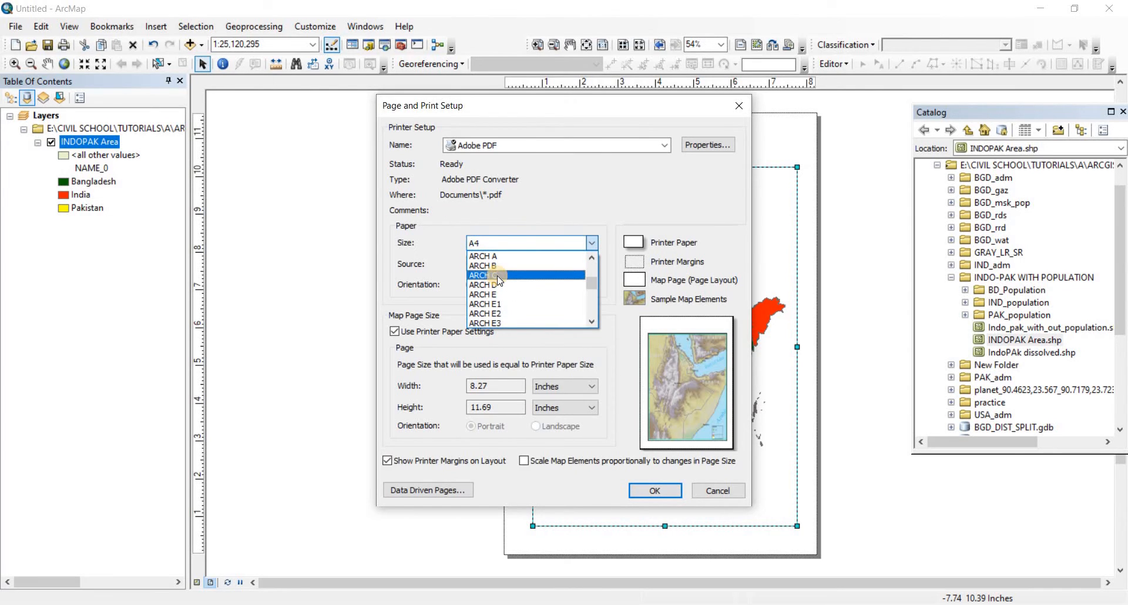
scroll("up", 3)
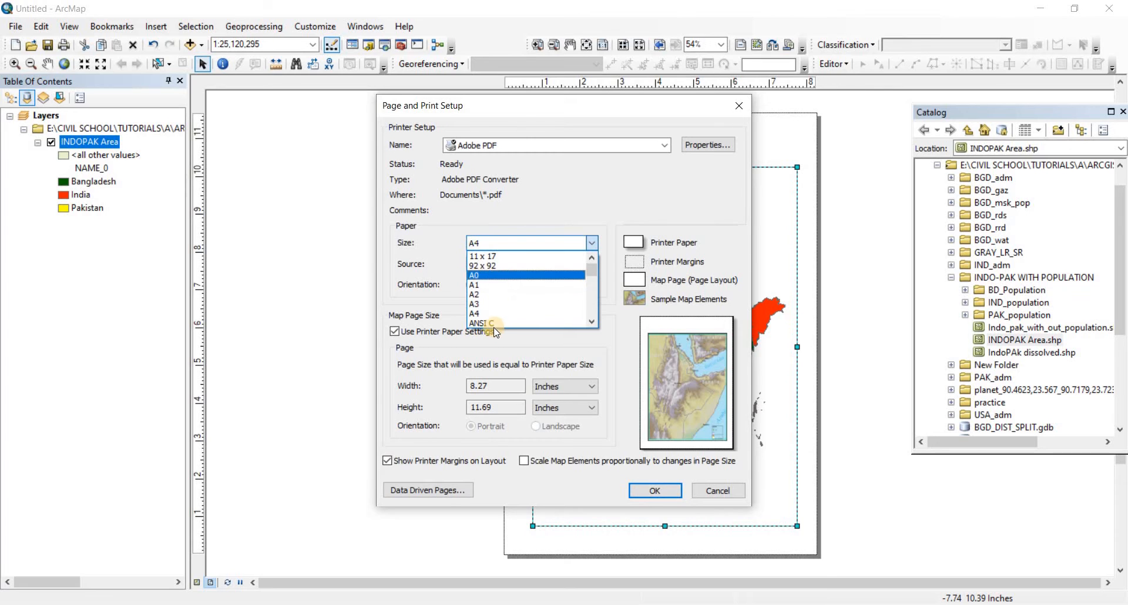
left_click(478, 324)
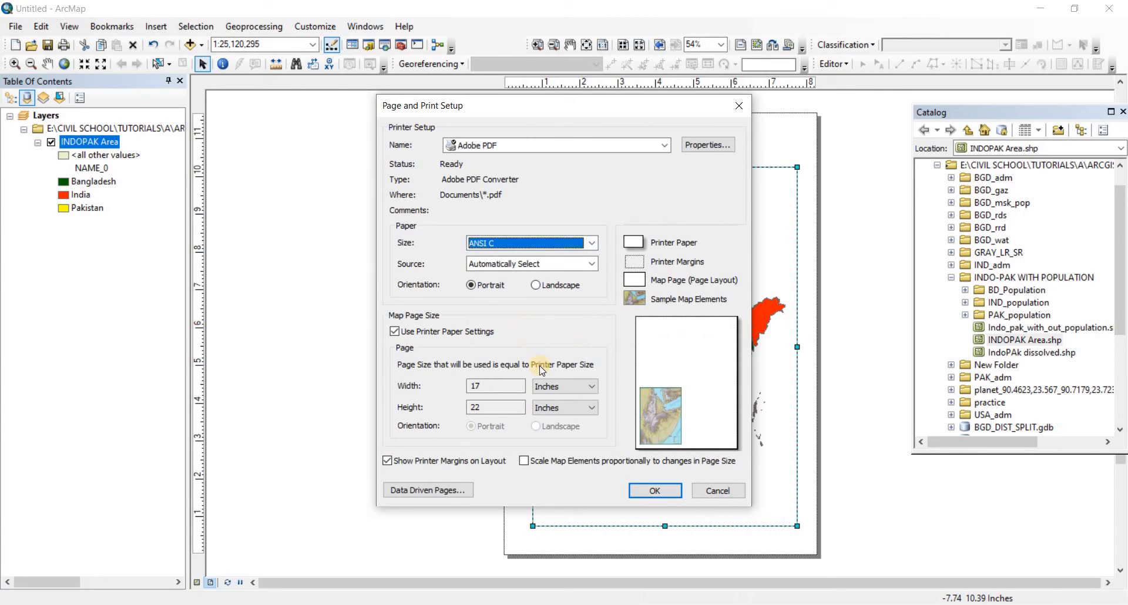
left_click(536, 285)
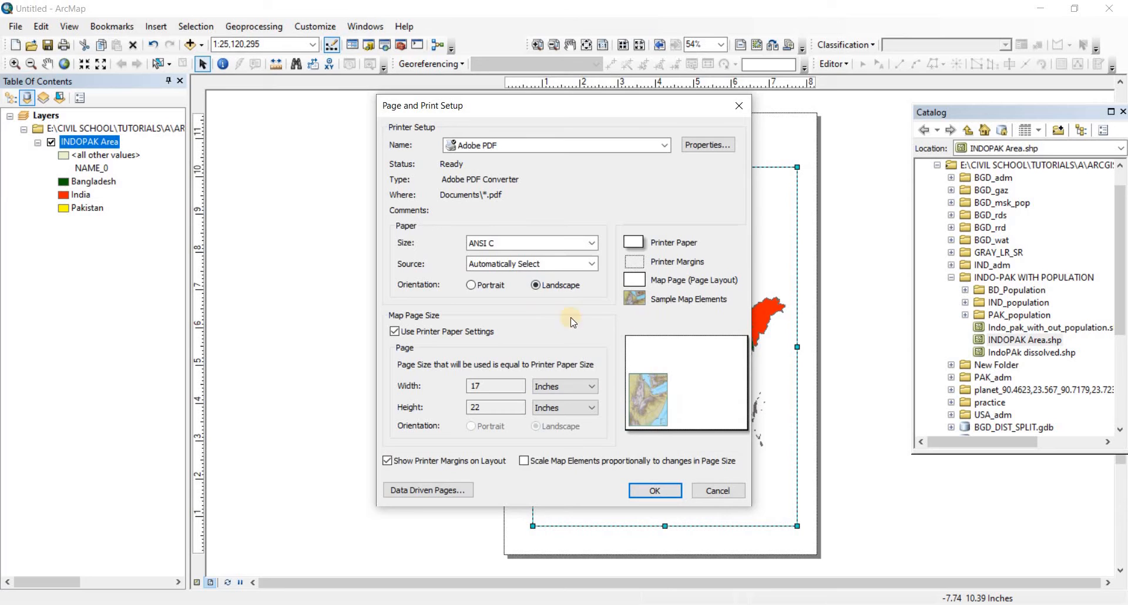
left_click(471, 285)
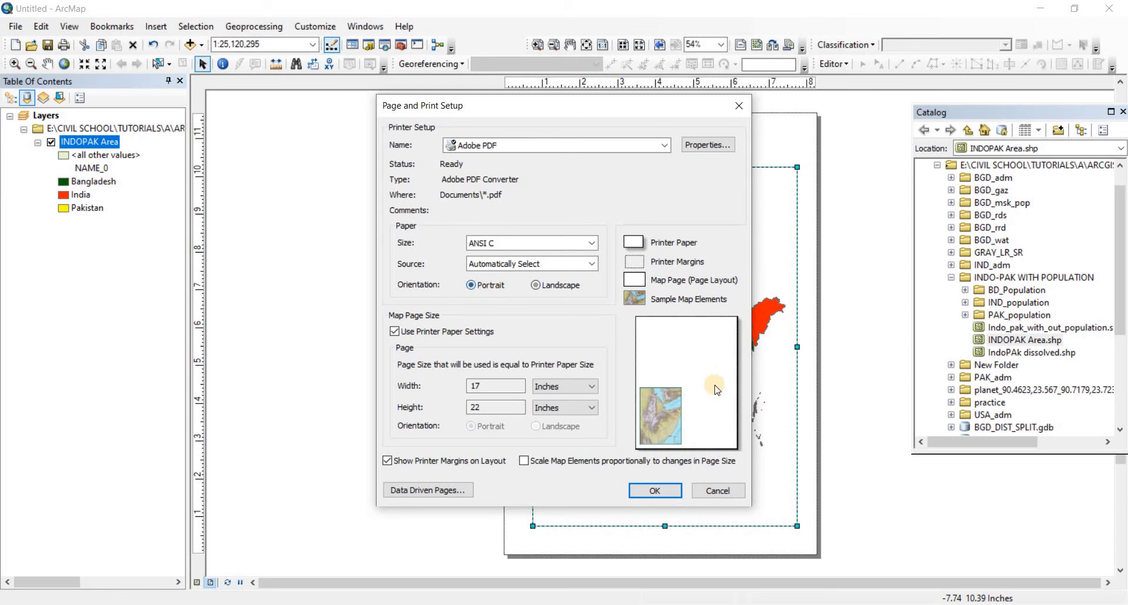
left_click(535, 285)
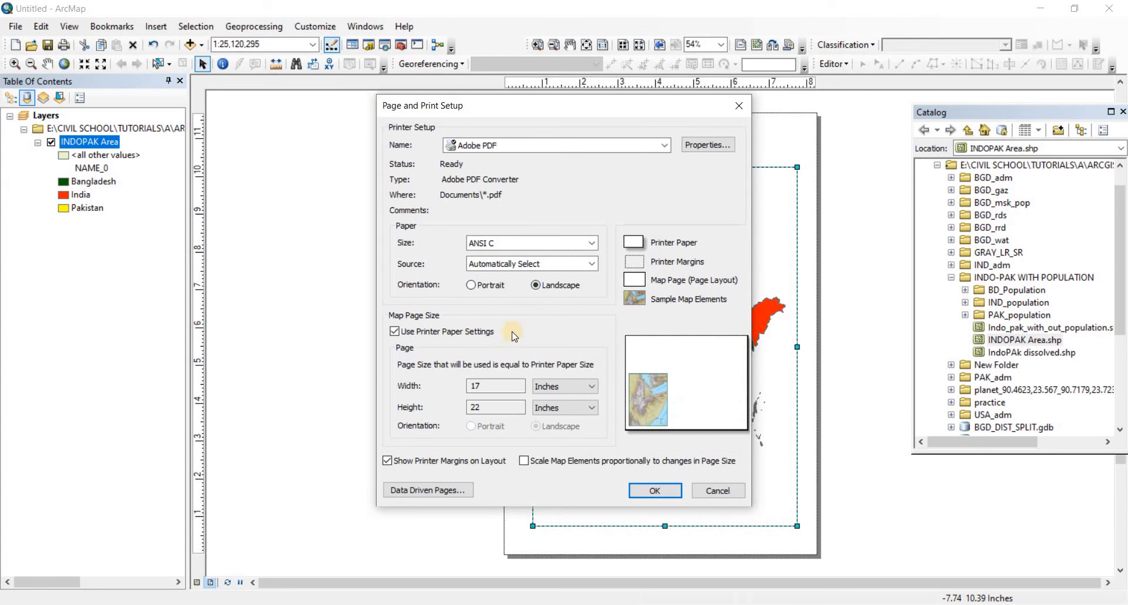
mouse_move(486, 443)
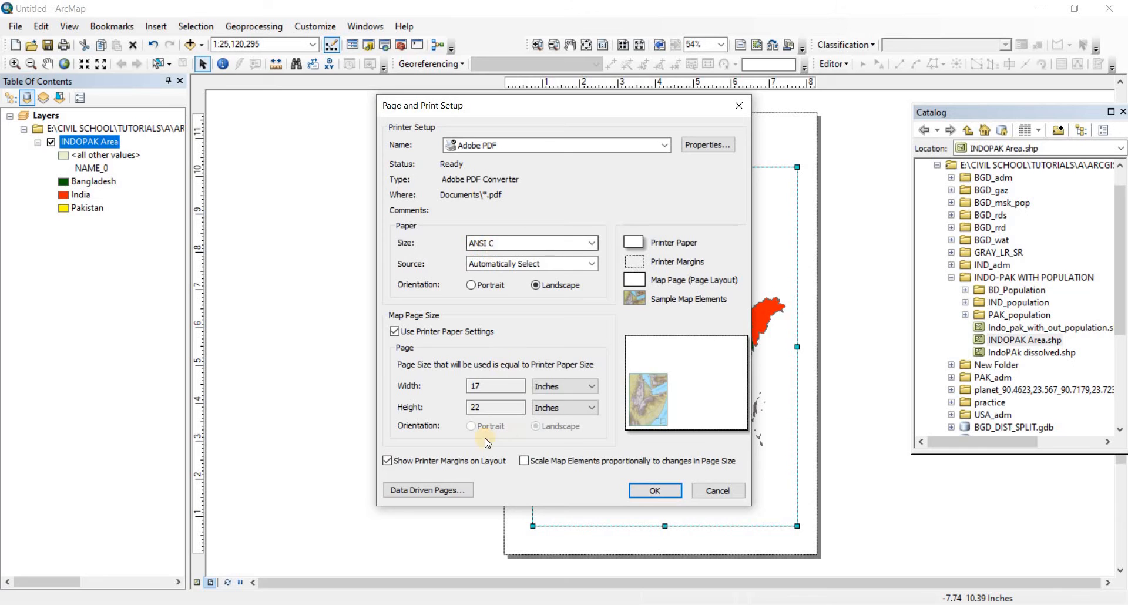
mouse_move(512, 419)
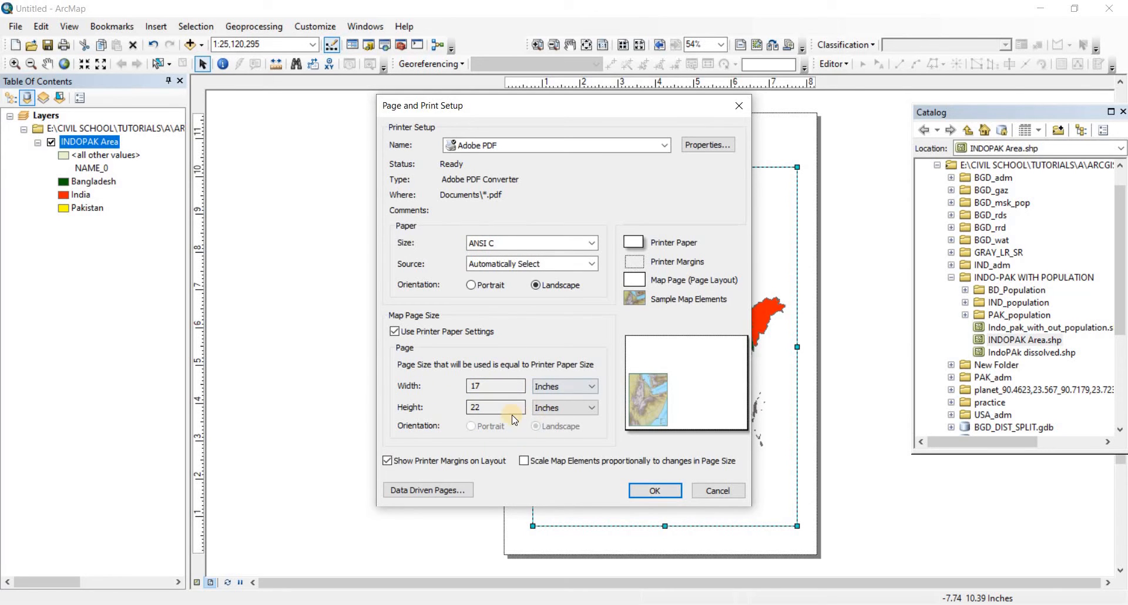
left_click(653, 490)
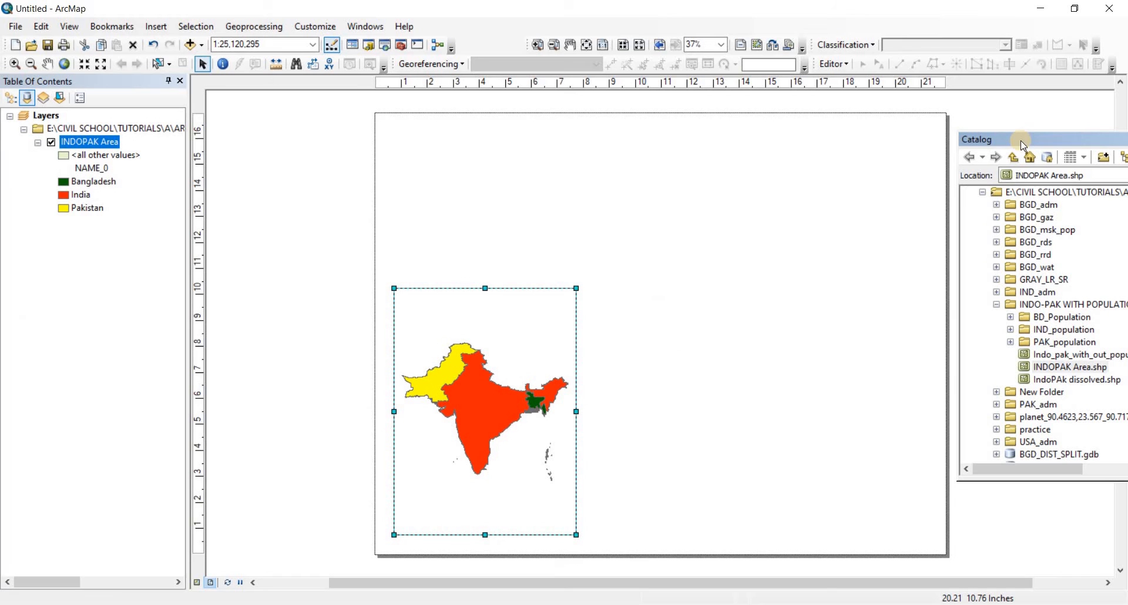
mouse_move(1121, 130)
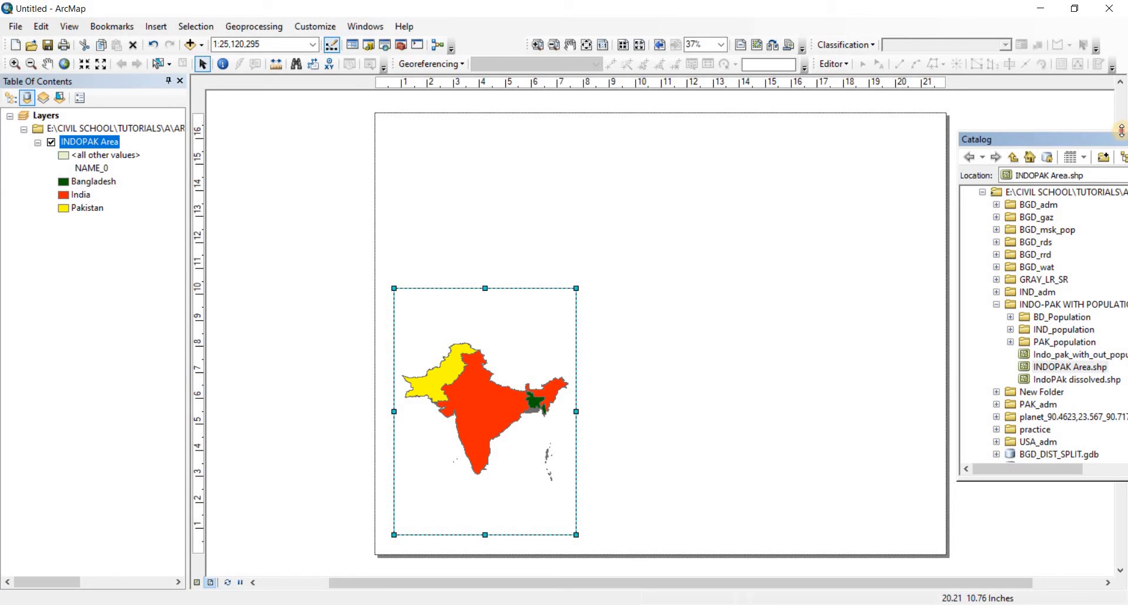
mouse_move(658, 319)
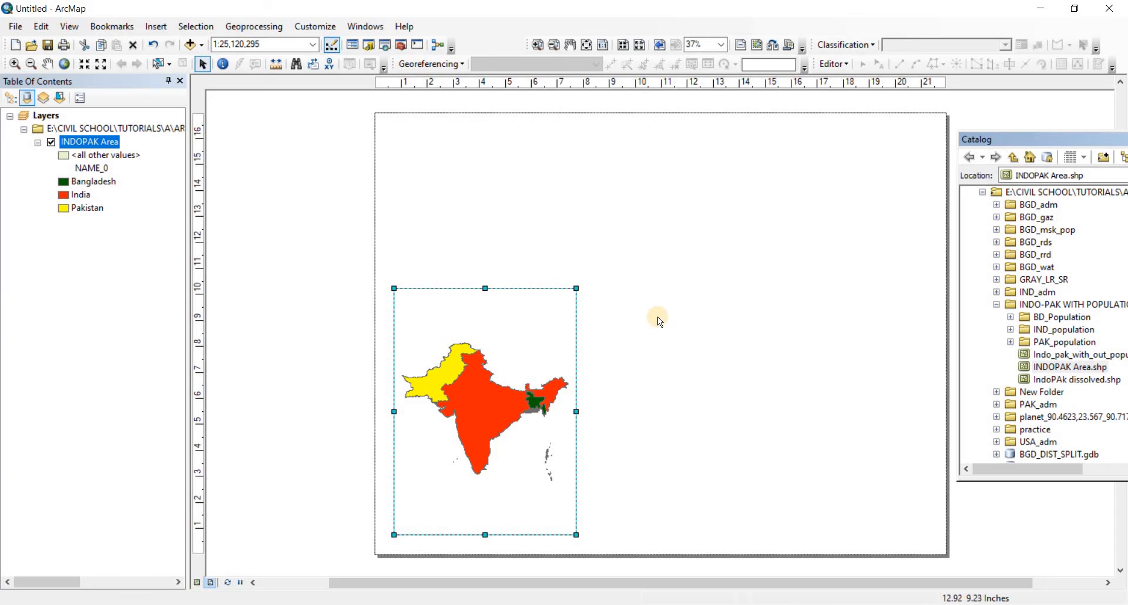
mouse_move(578, 287)
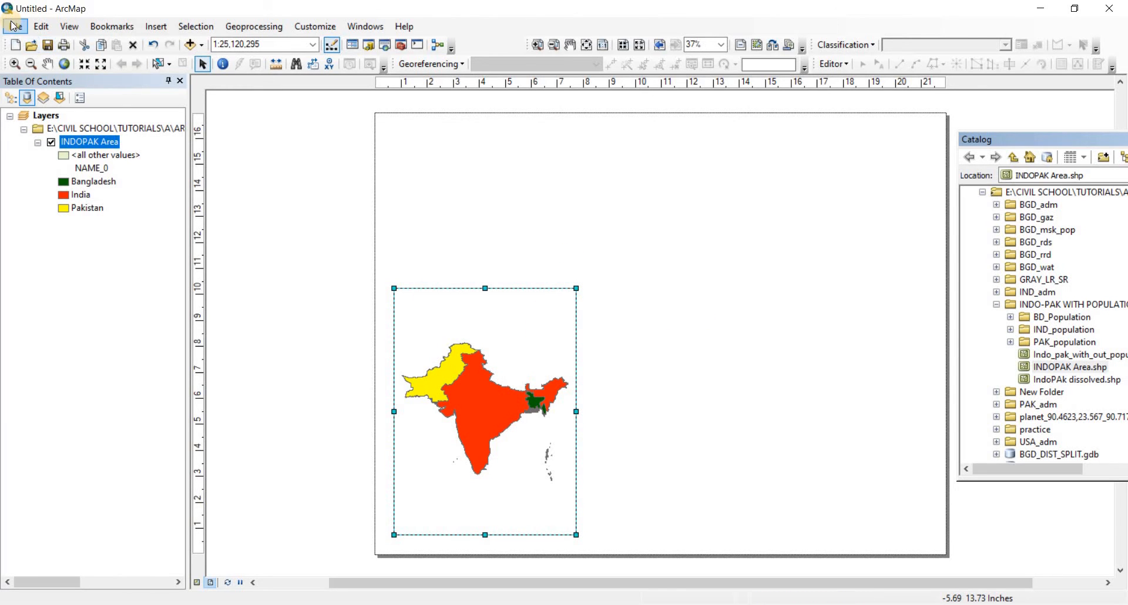
left_click(14, 27)
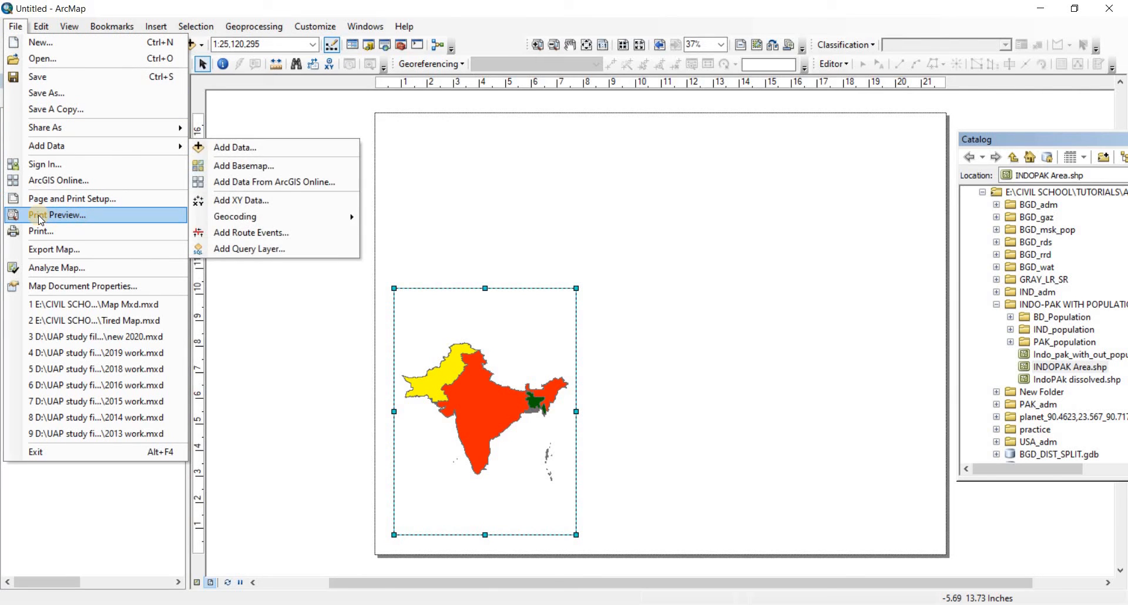
left_click(57, 215)
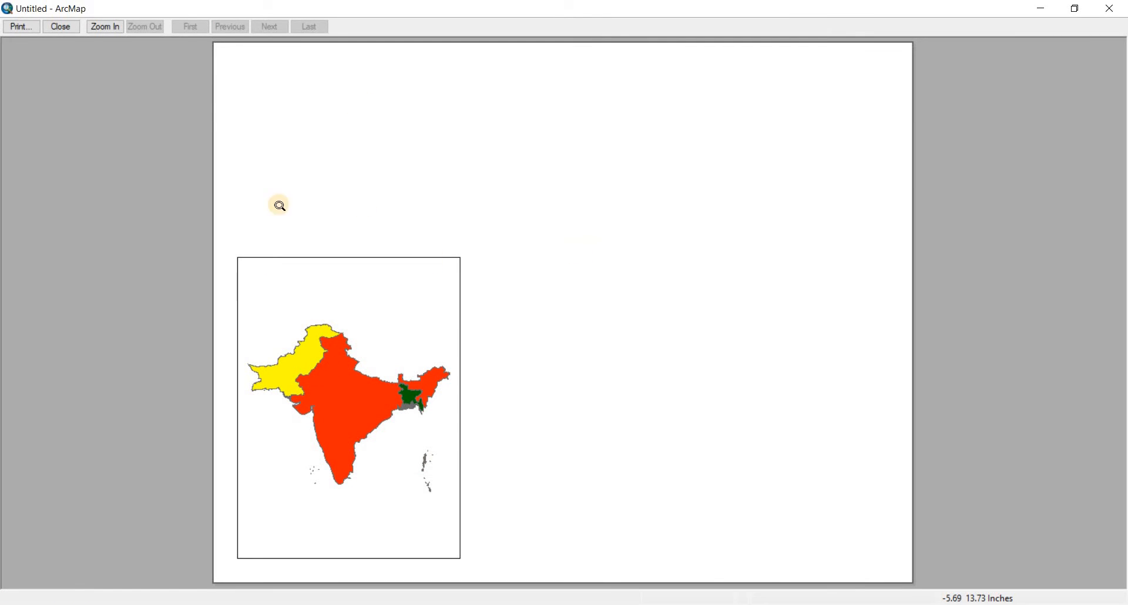
mouse_move(858, 55)
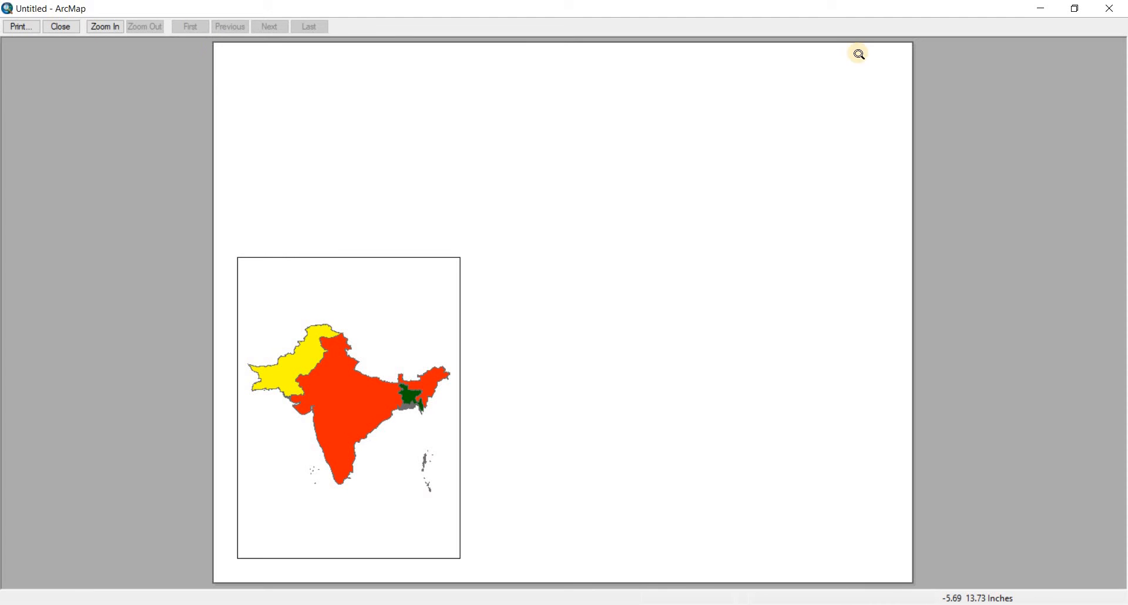
mouse_move(286, 582)
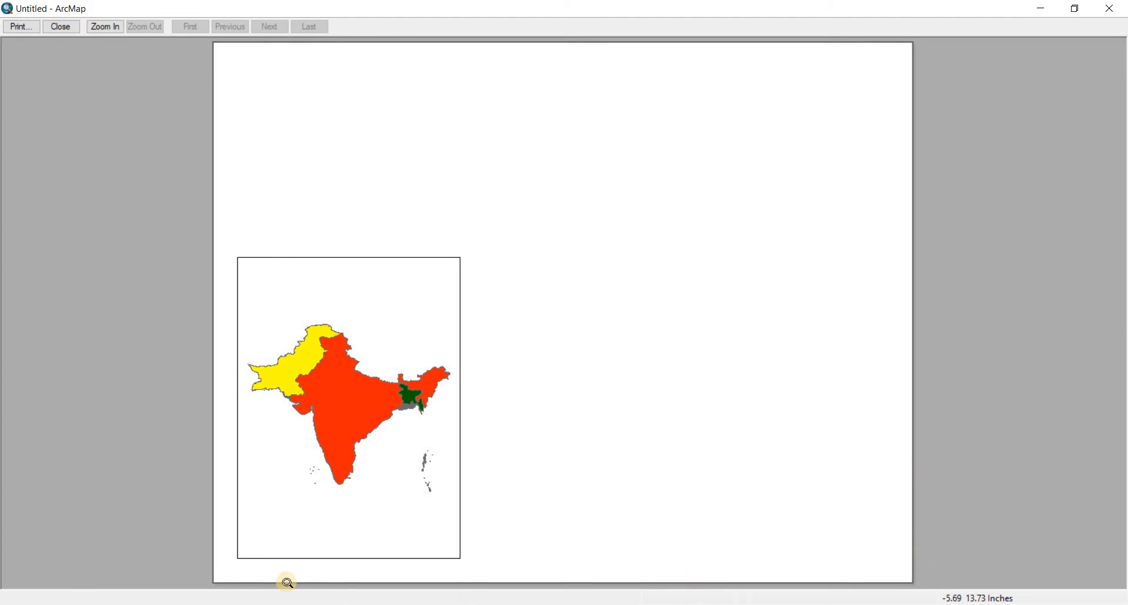
mouse_move(311, 348)
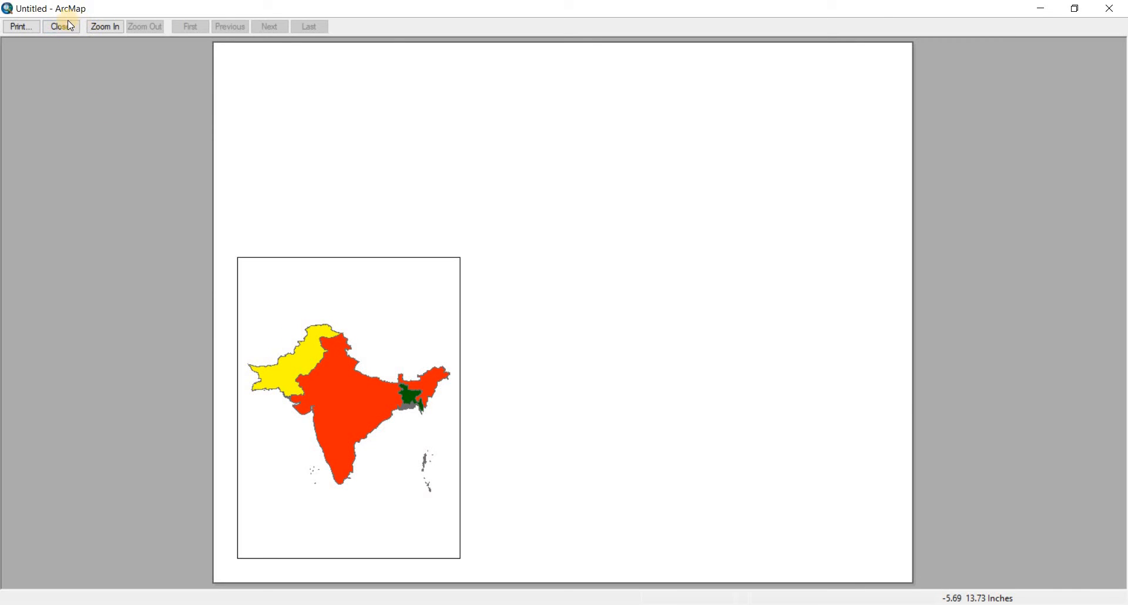
left_click(61, 26)
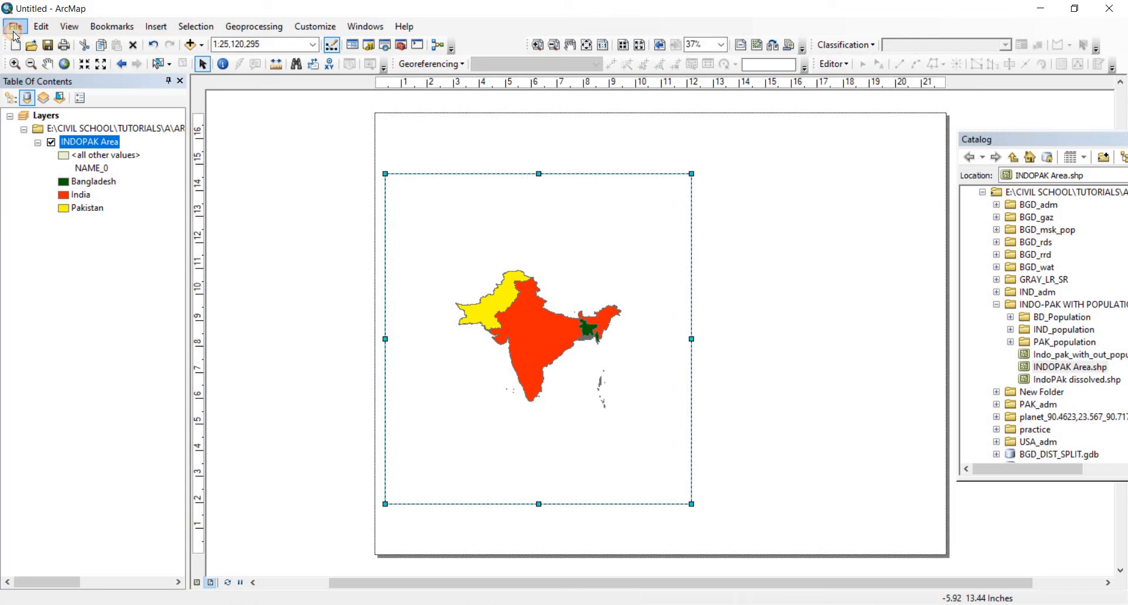
Step: Check the enlarged map frame in Print Preview, then close the preview
left_click(15, 25)
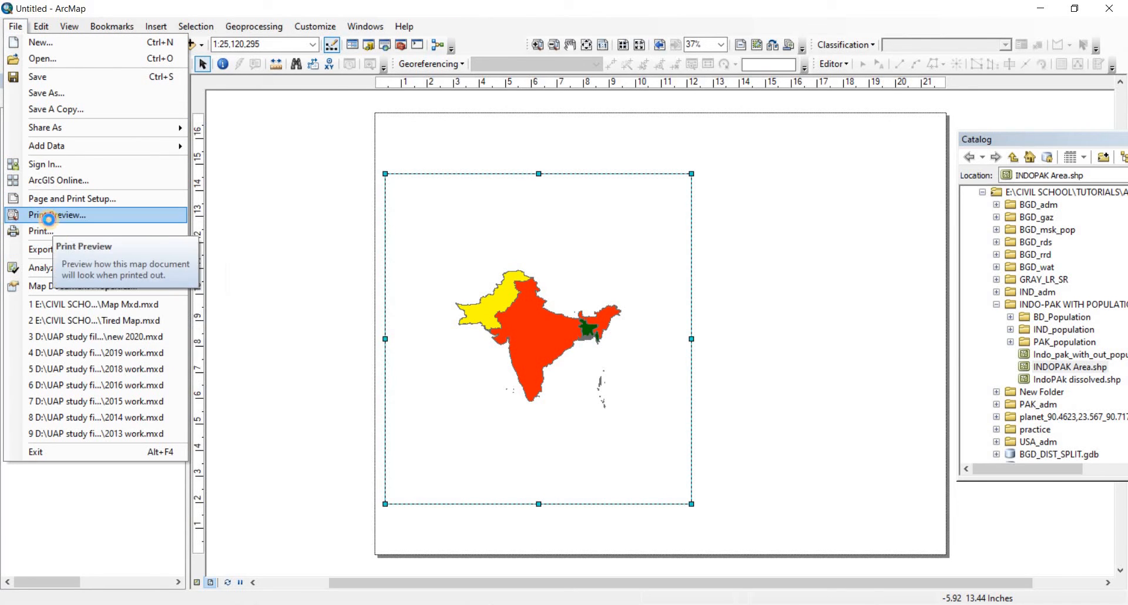
left_click(57, 216)
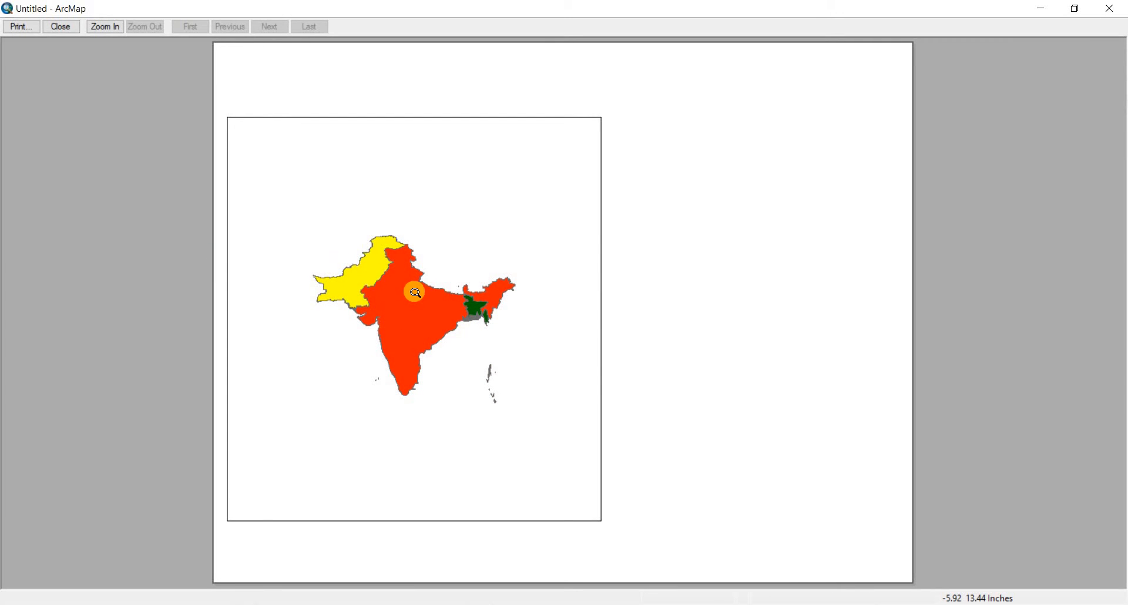
left_click(60, 27)
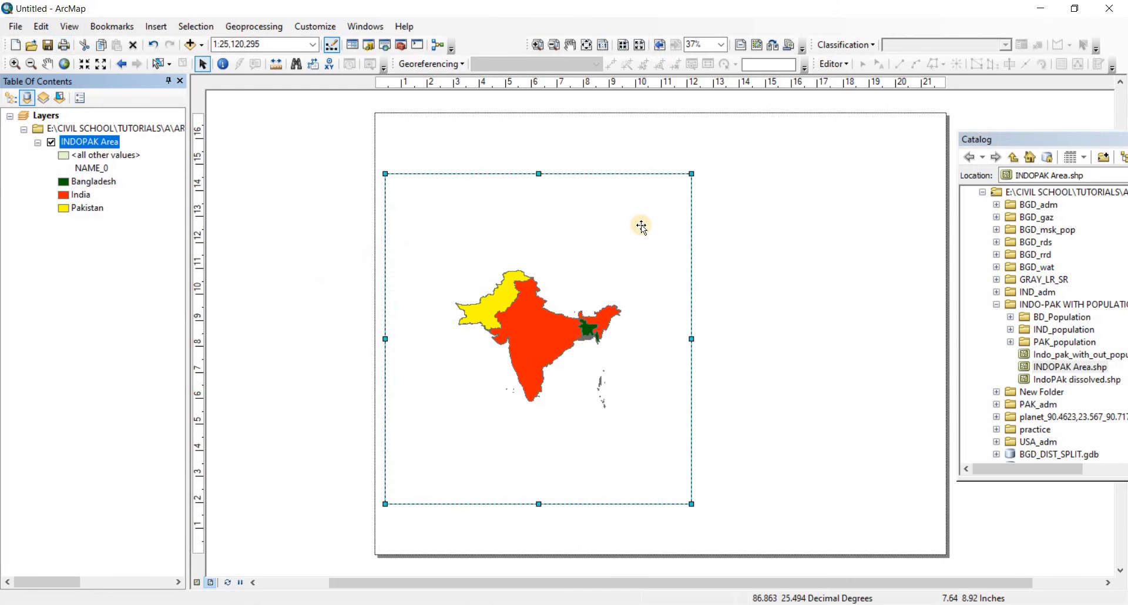
mouse_move(654, 229)
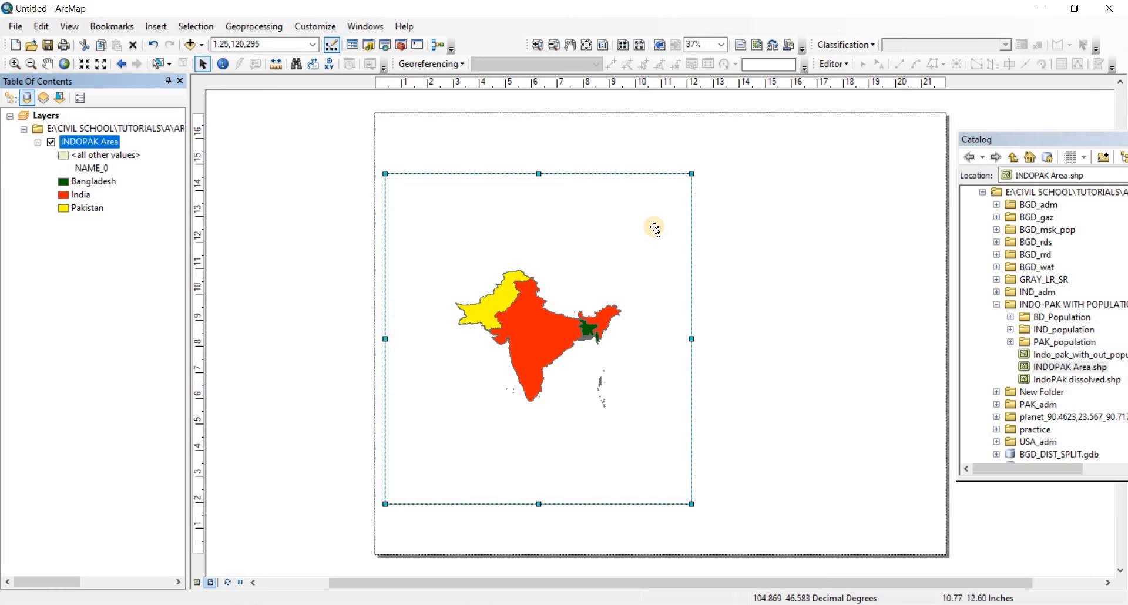
mouse_move(610, 178)
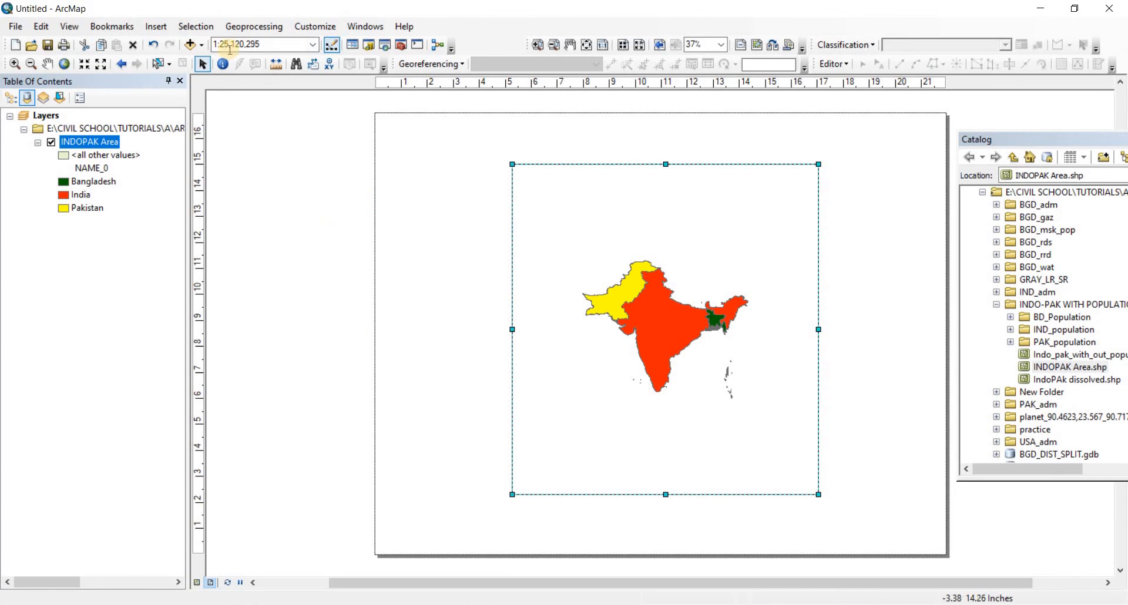
Step: Insert a neatline around the map frame with a Circular Gradient background
left_click(155, 26)
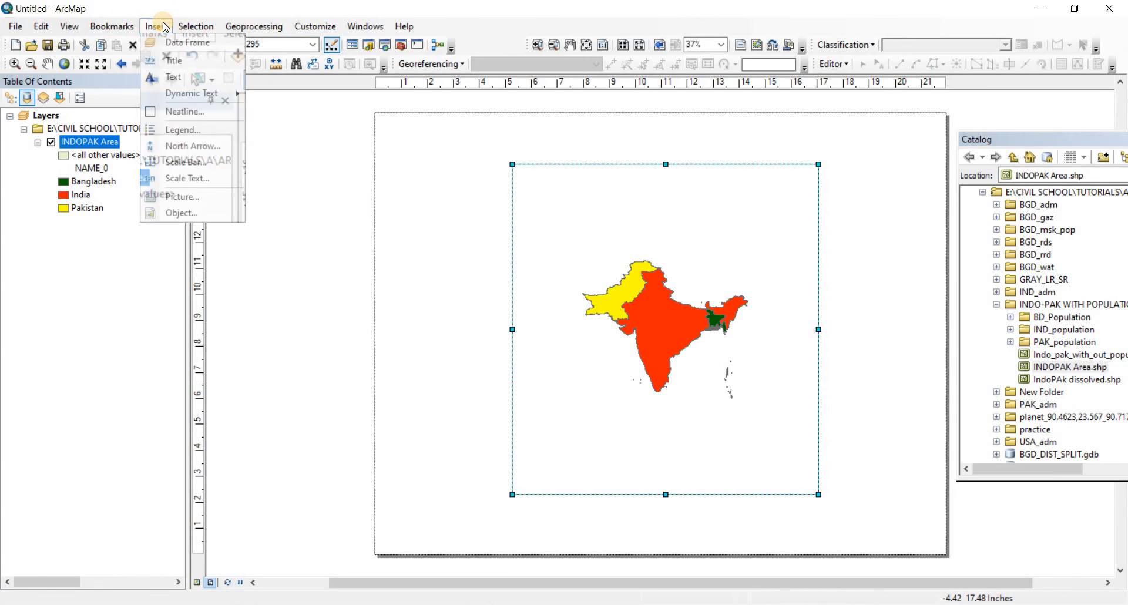
left_click(183, 111)
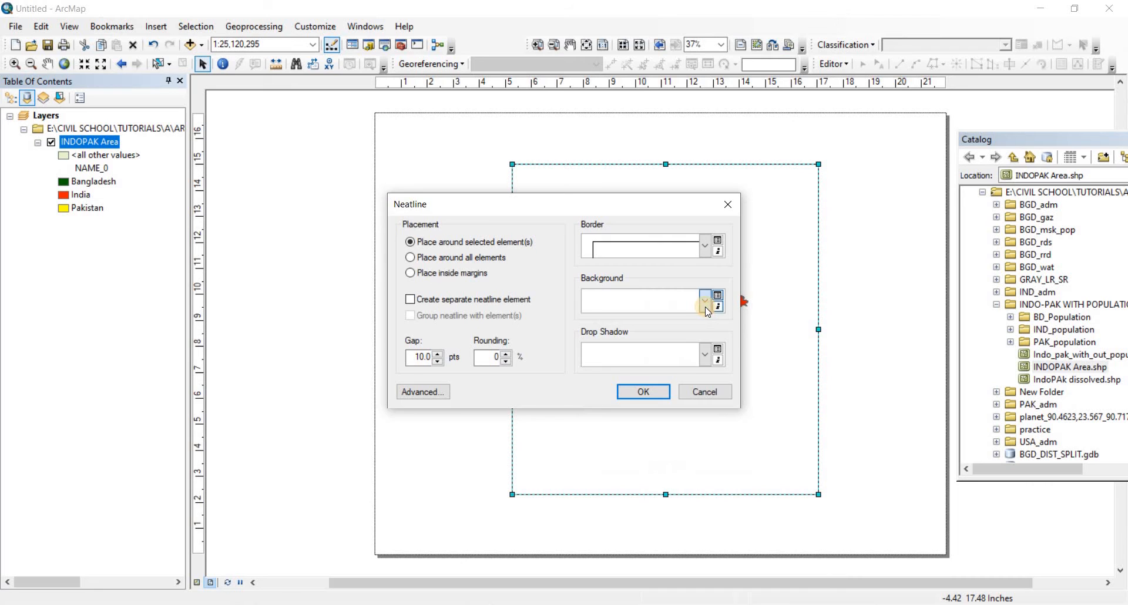
left_click(704, 300)
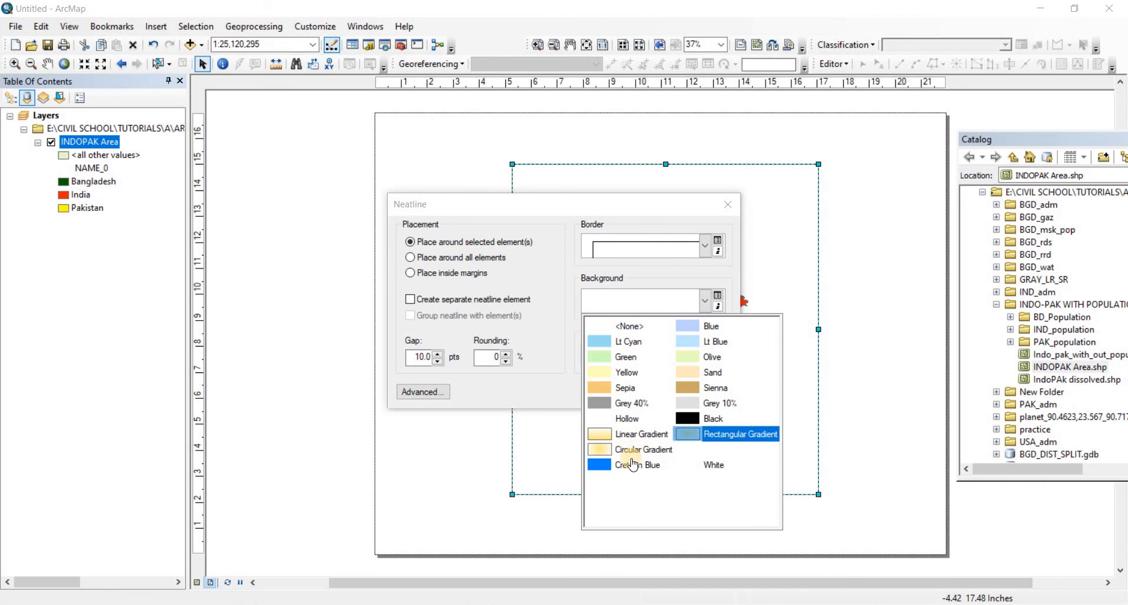
mouse_move(644, 449)
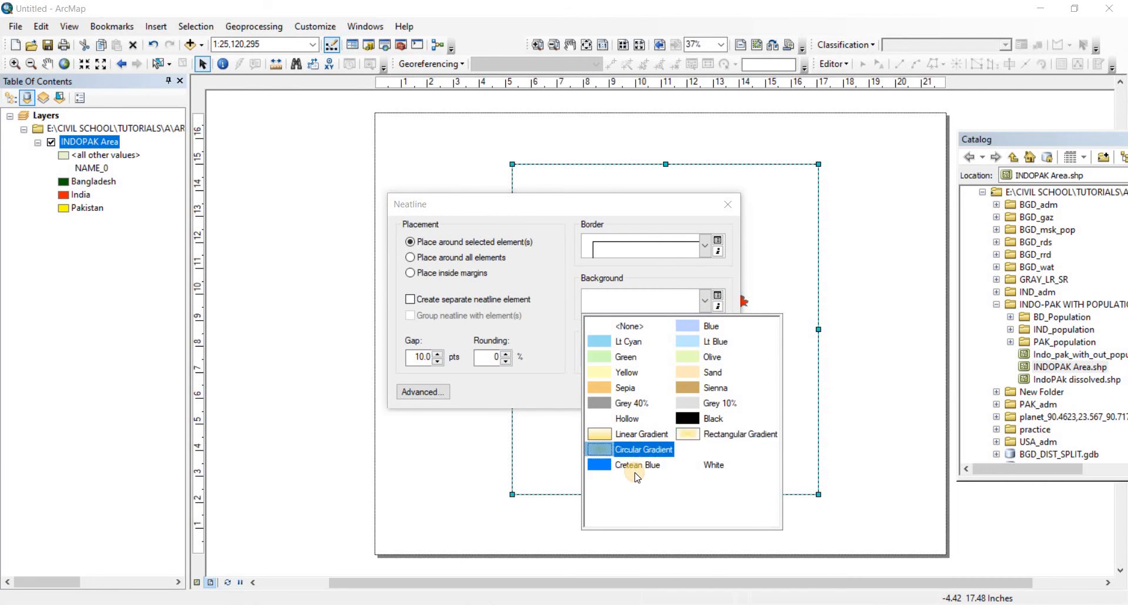
left_click(642, 449)
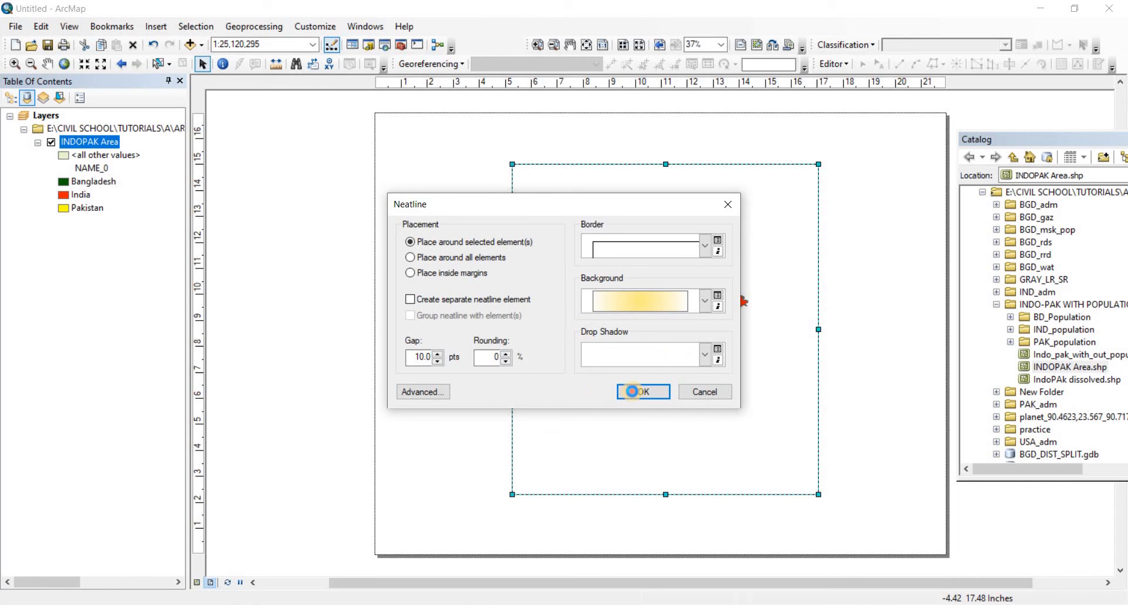
left_click(642, 391)
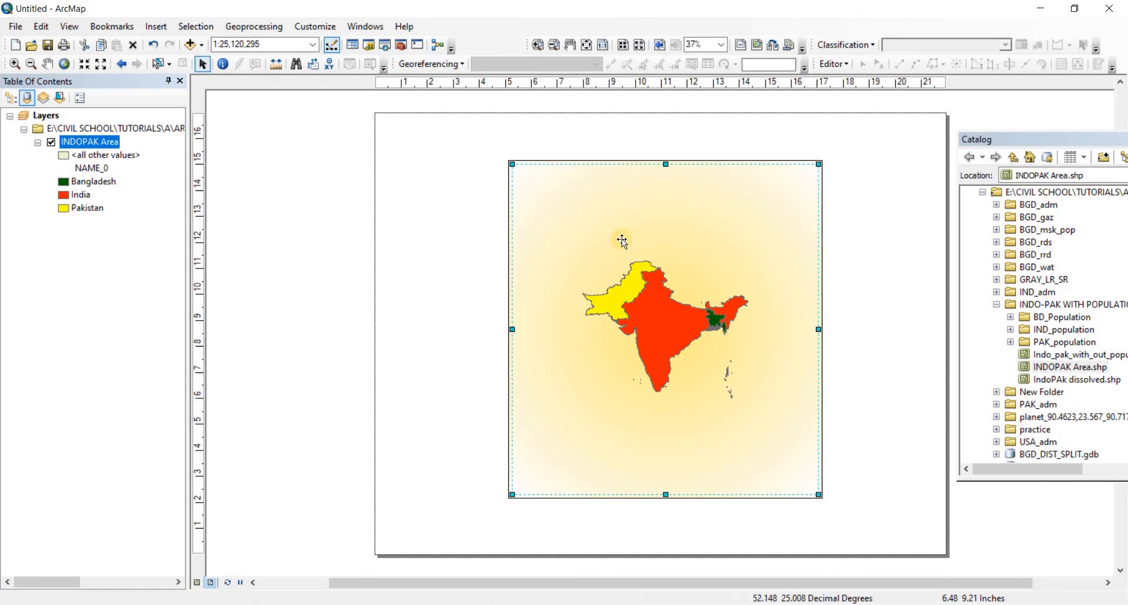
mouse_move(627, 244)
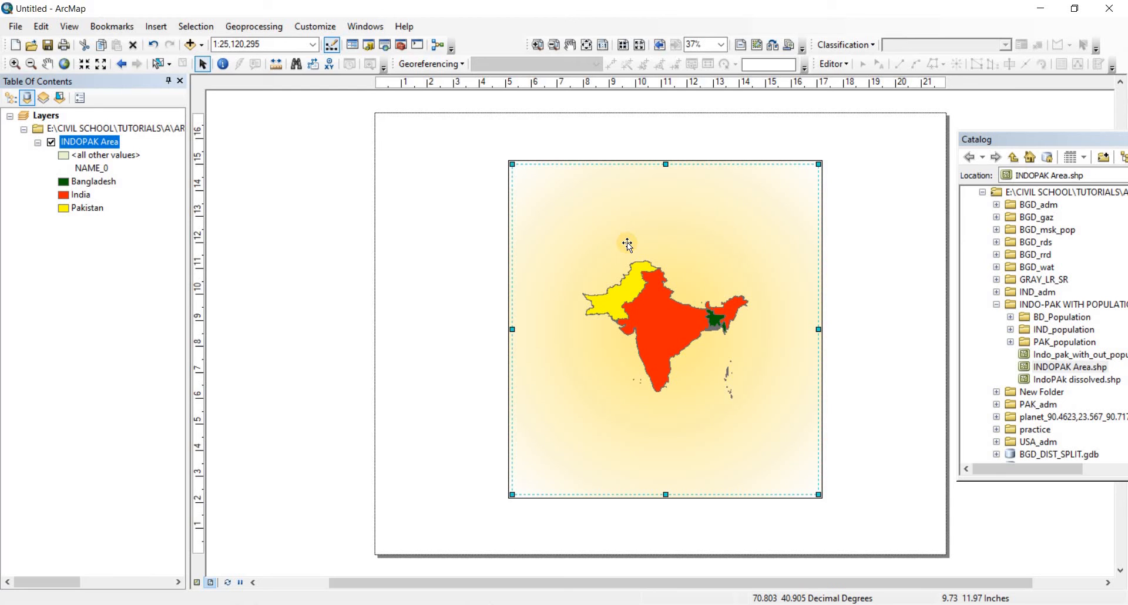
Step: Preview the gradient-backed page as printed, then return to the layout
left_click(14, 26)
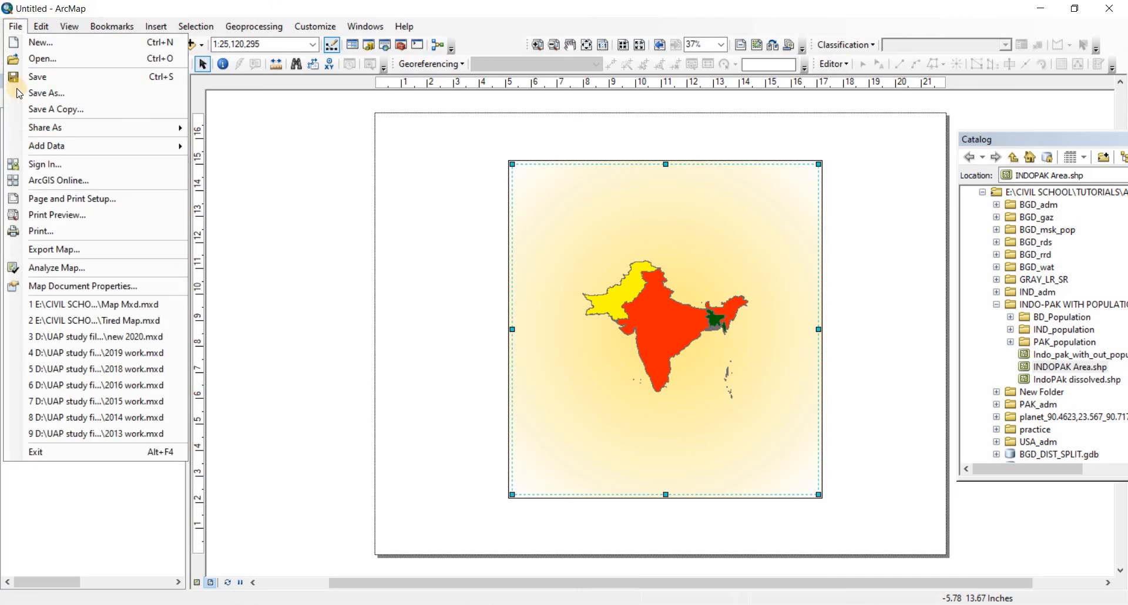
left_click(57, 214)
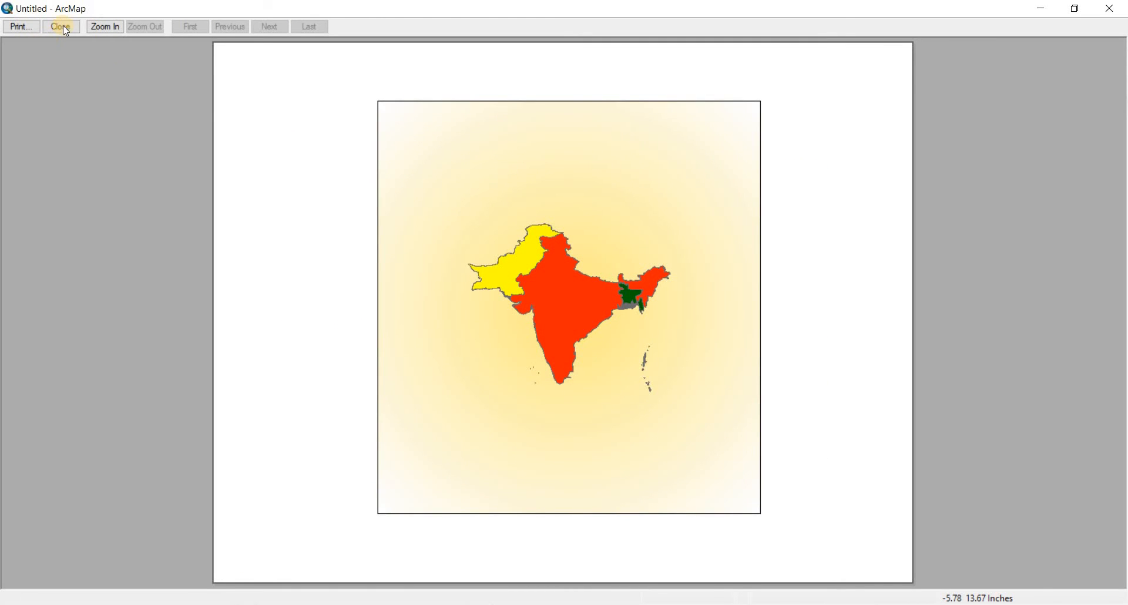
left_click(60, 26)
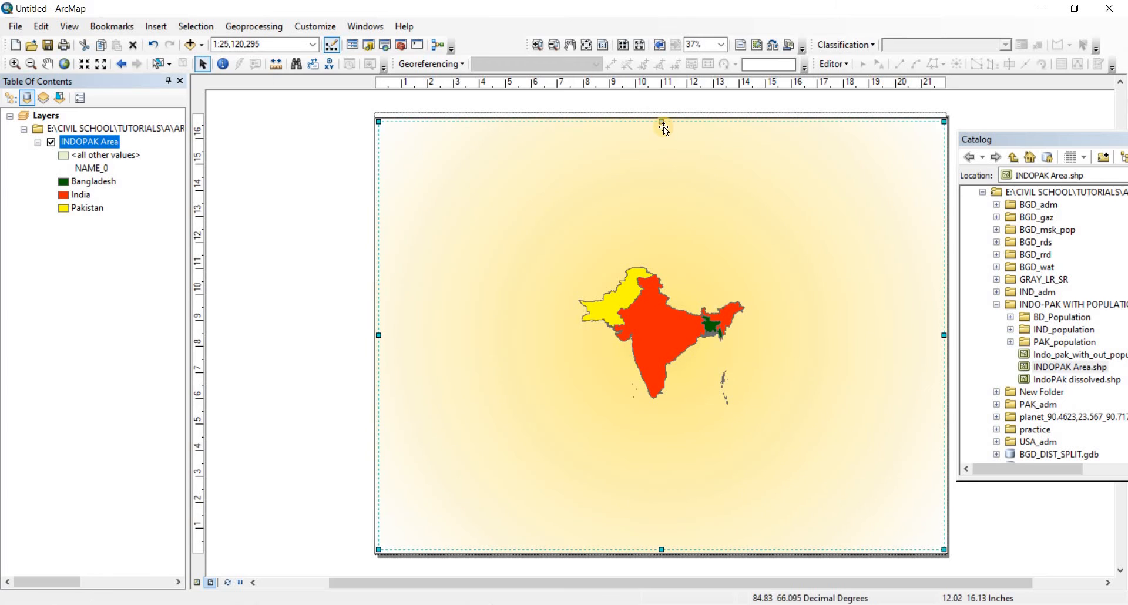
Step: Stretch the data frame's top edge to the page edge and check the full-page print preview
left_click_drag(661, 127, 661, 116)
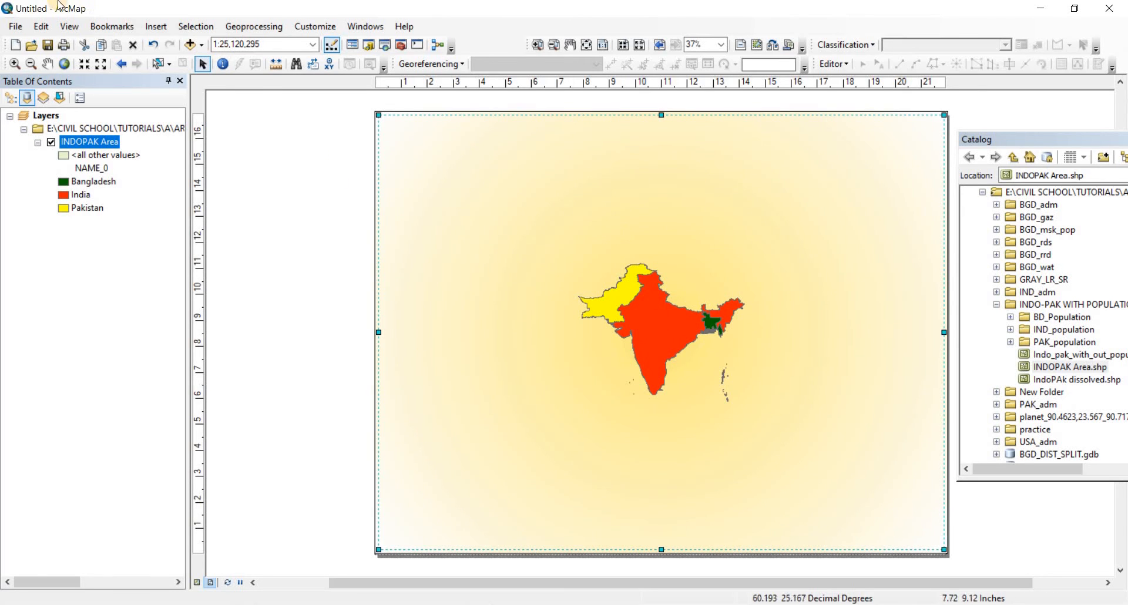
left_click(14, 26)
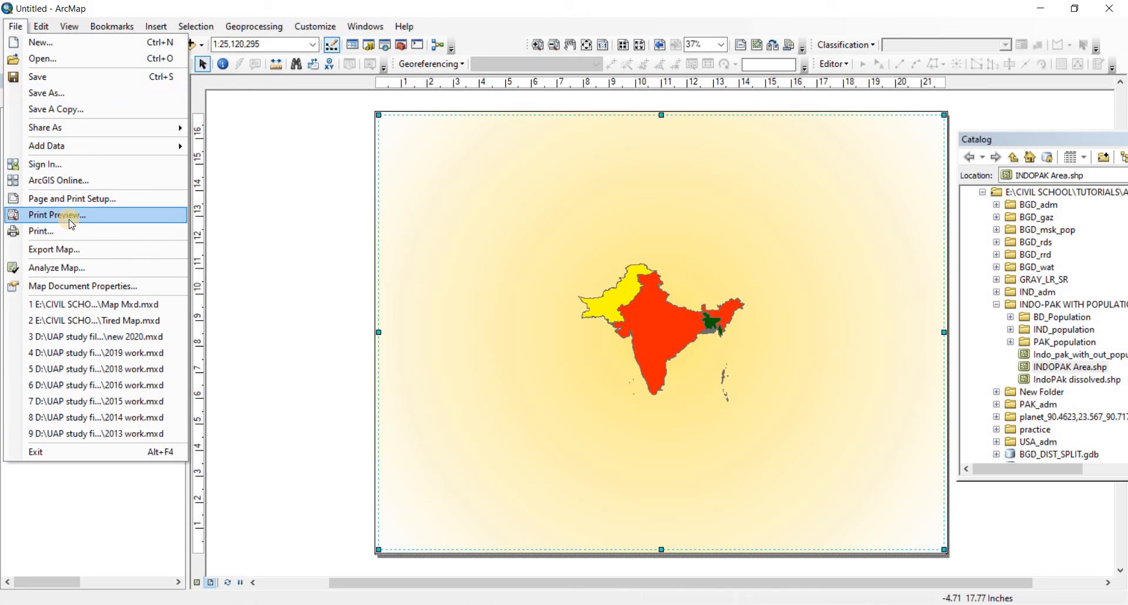
left_click(56, 215)
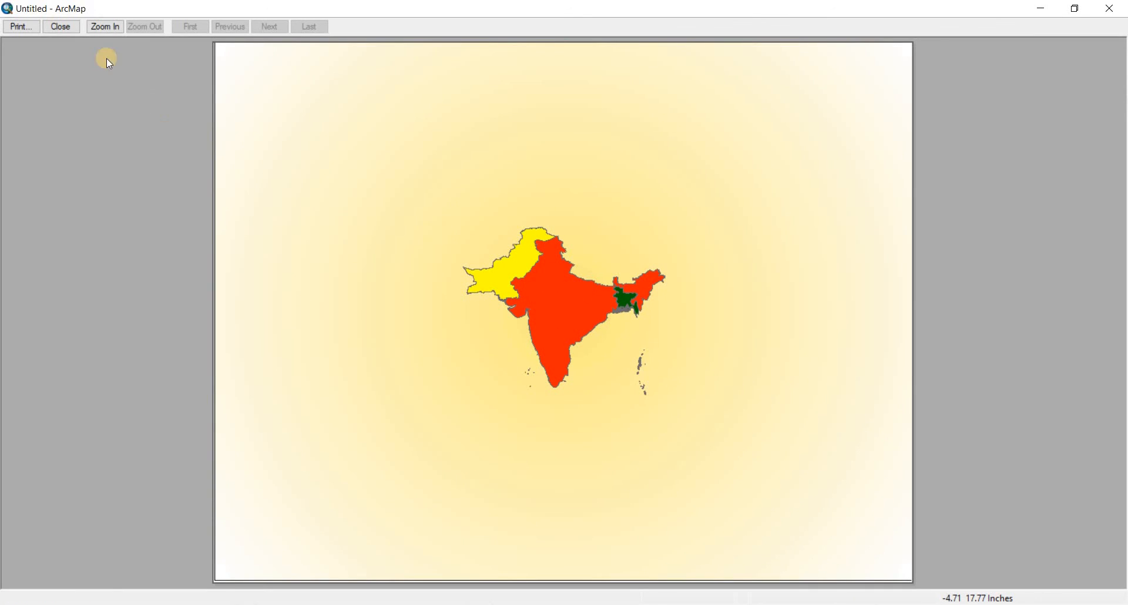
left_click(61, 26)
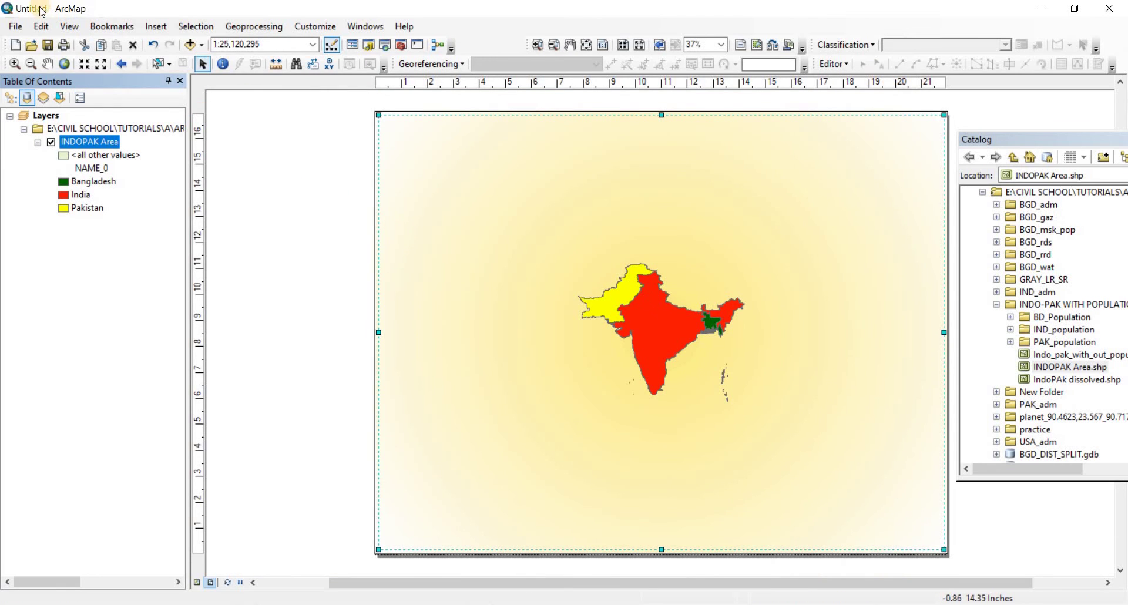
left_click(14, 26)
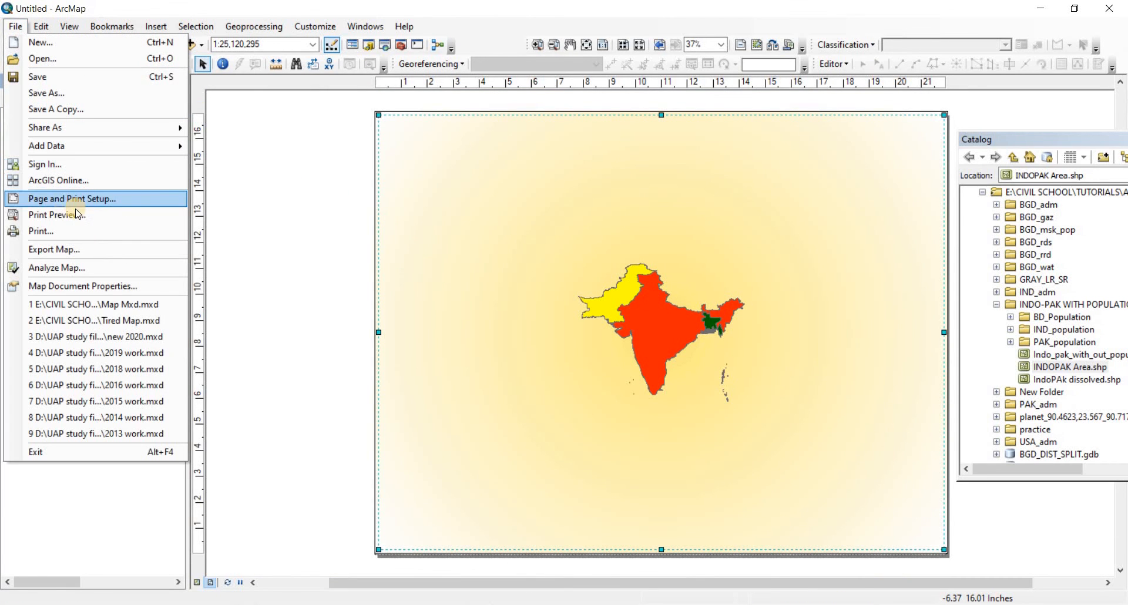
mouse_move(105, 204)
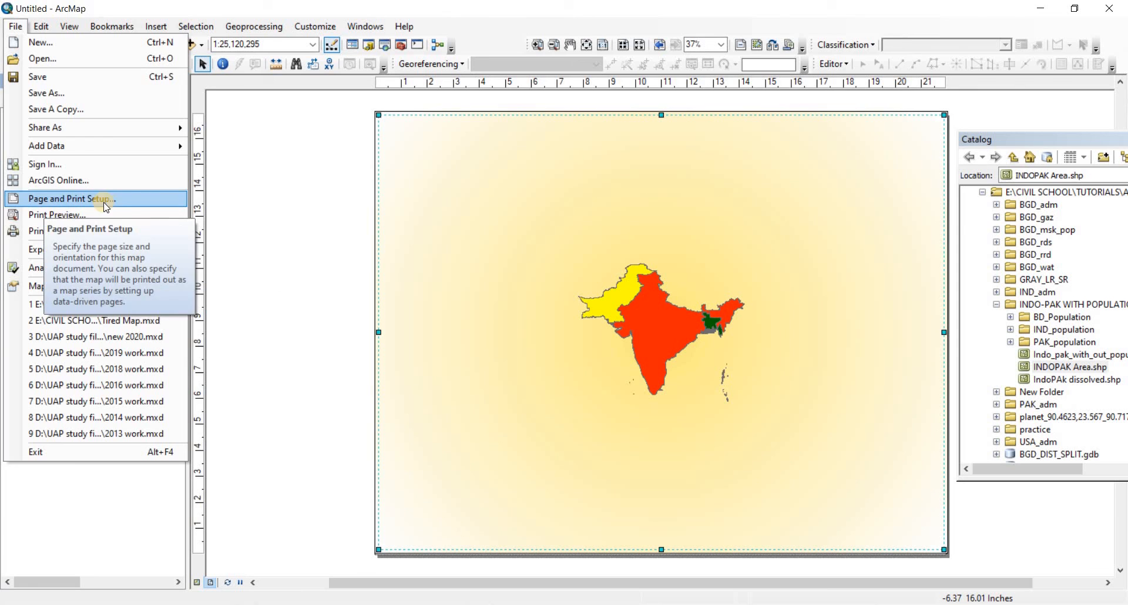
left_click(70, 198)
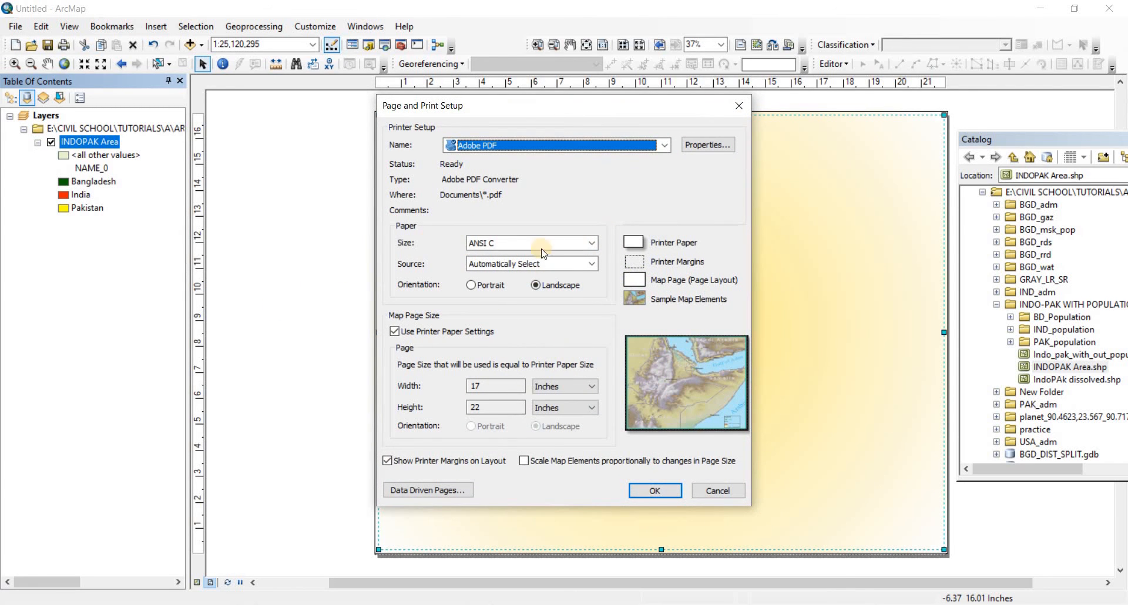
mouse_move(432, 159)
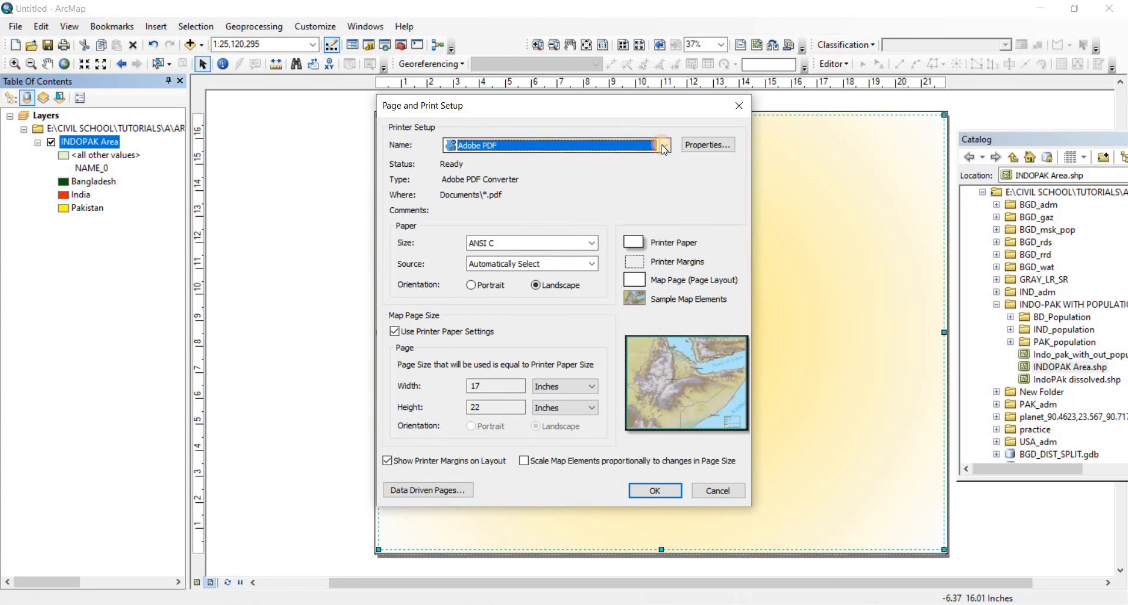
left_click(661, 145)
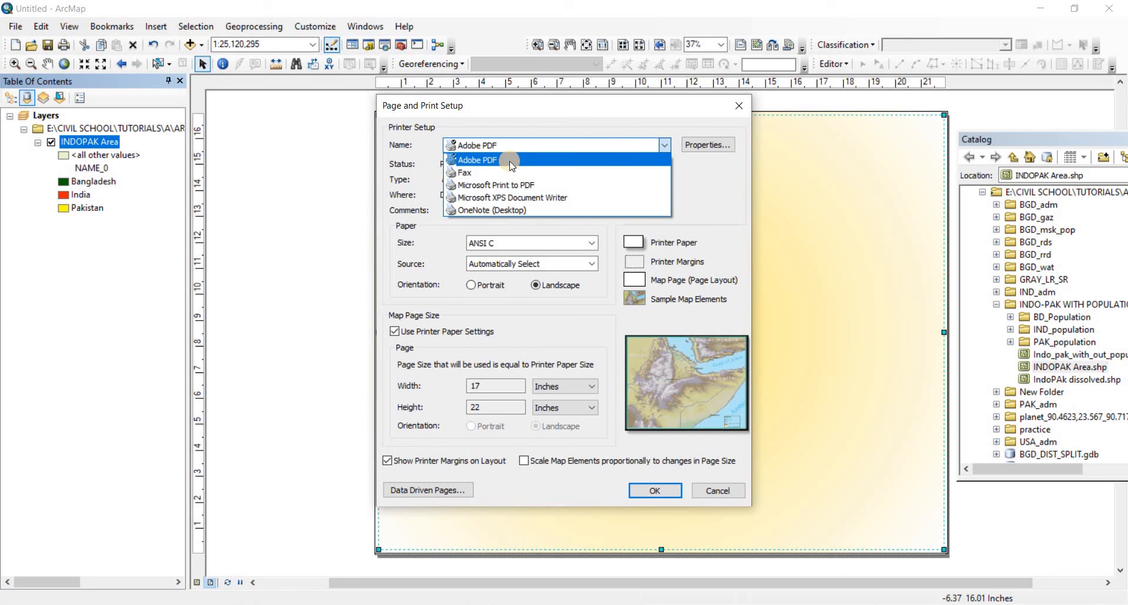
mouse_move(570, 198)
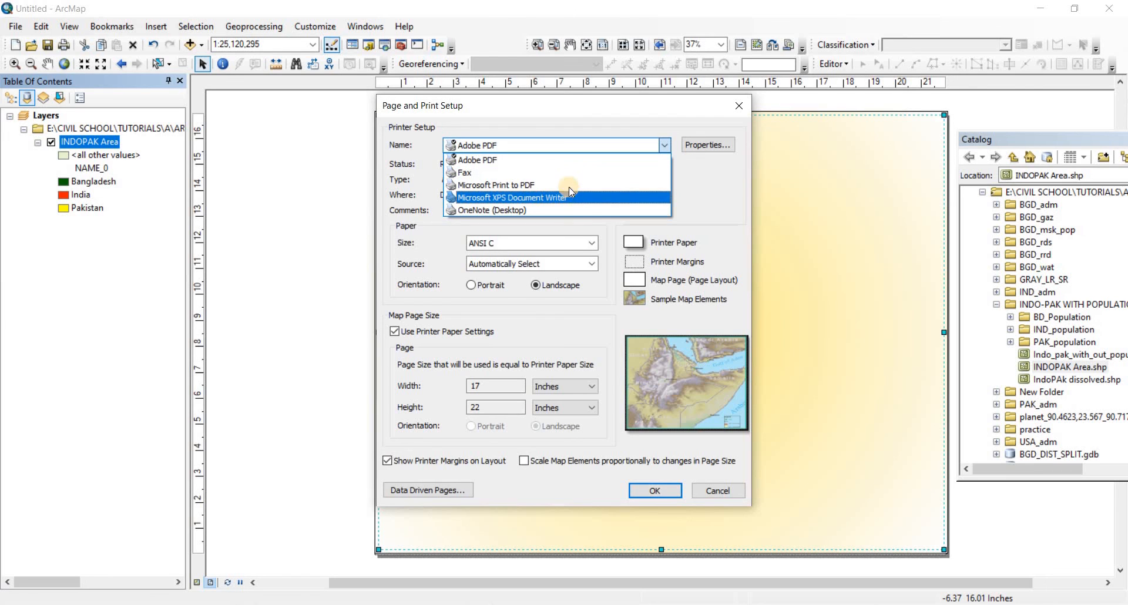
left_click(474, 160)
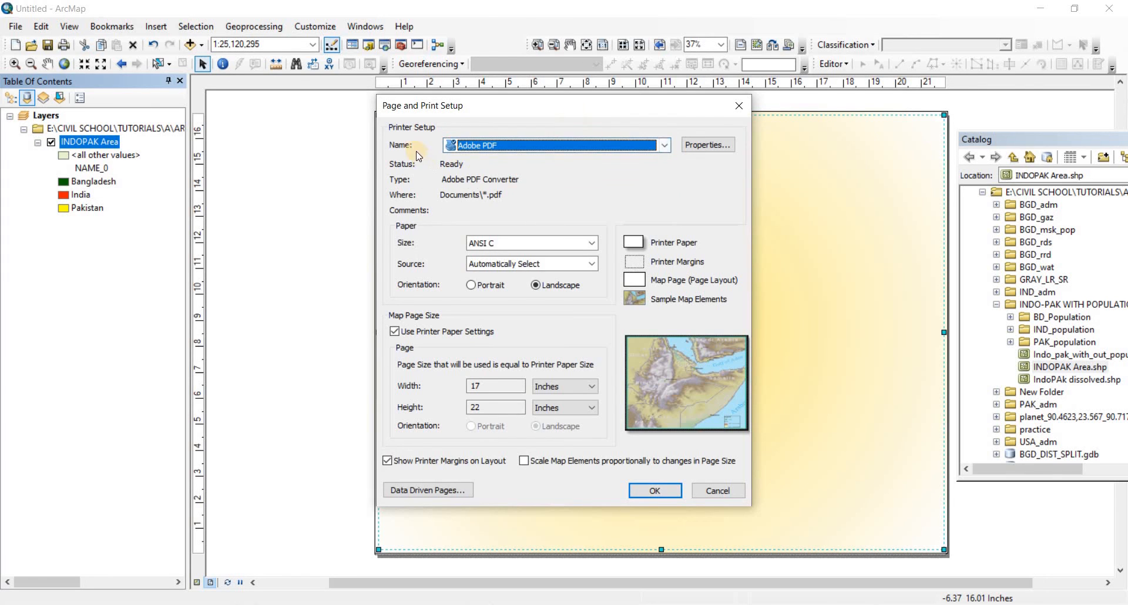
mouse_move(689, 481)
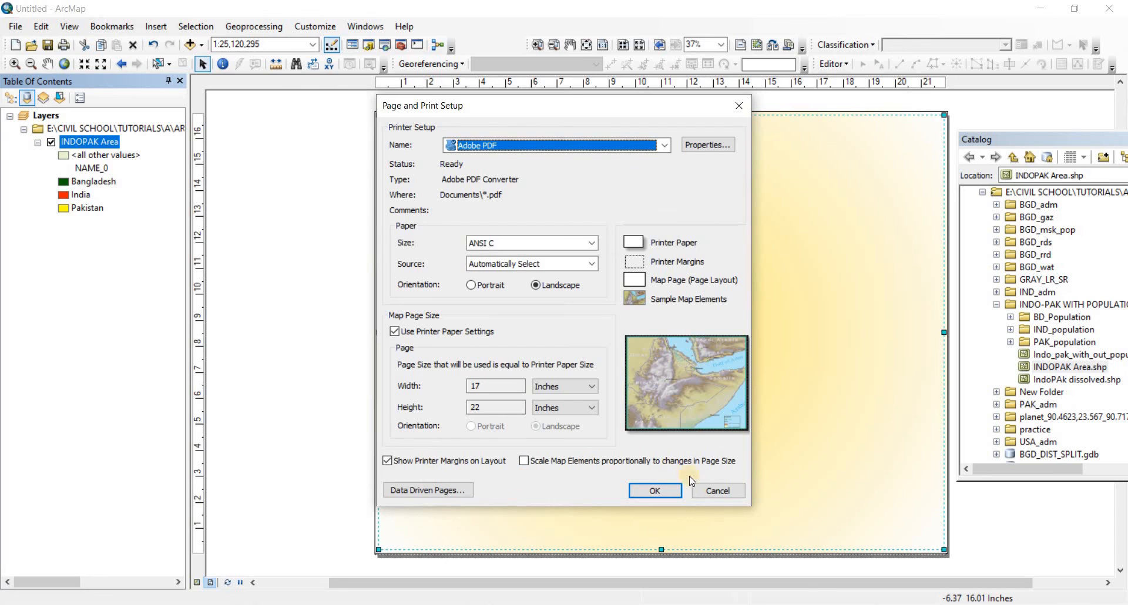
left_click(654, 490)
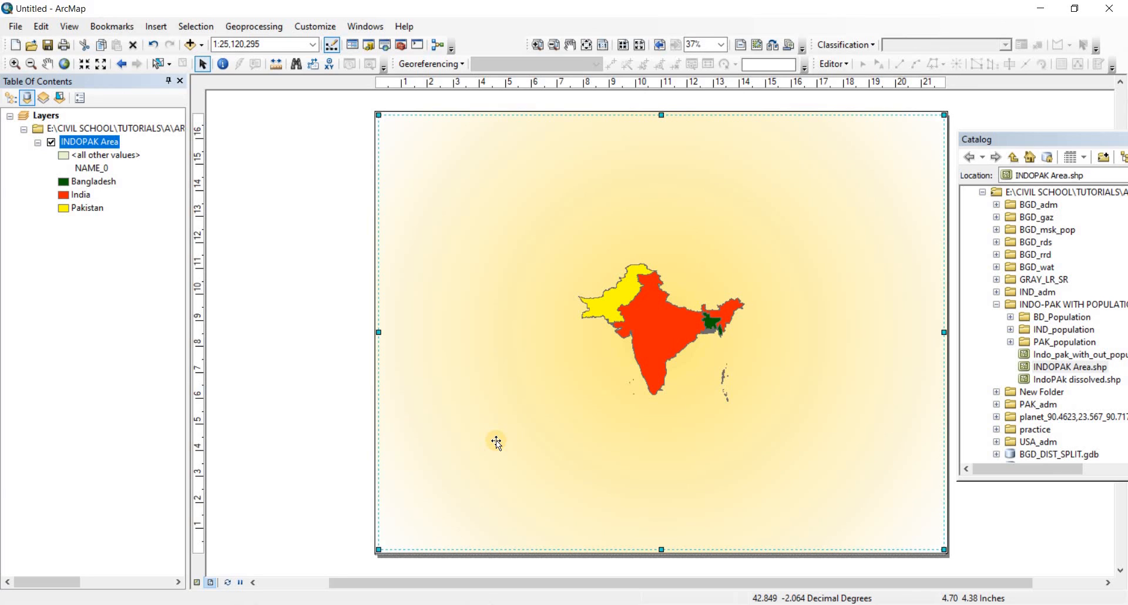
mouse_move(533, 397)
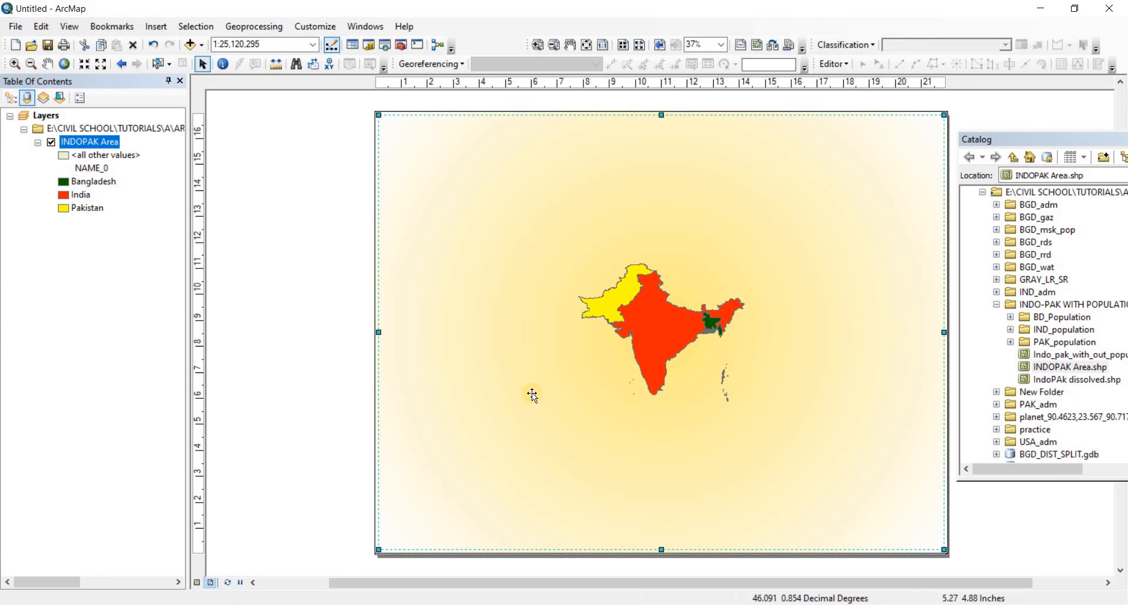
mouse_move(535, 393)
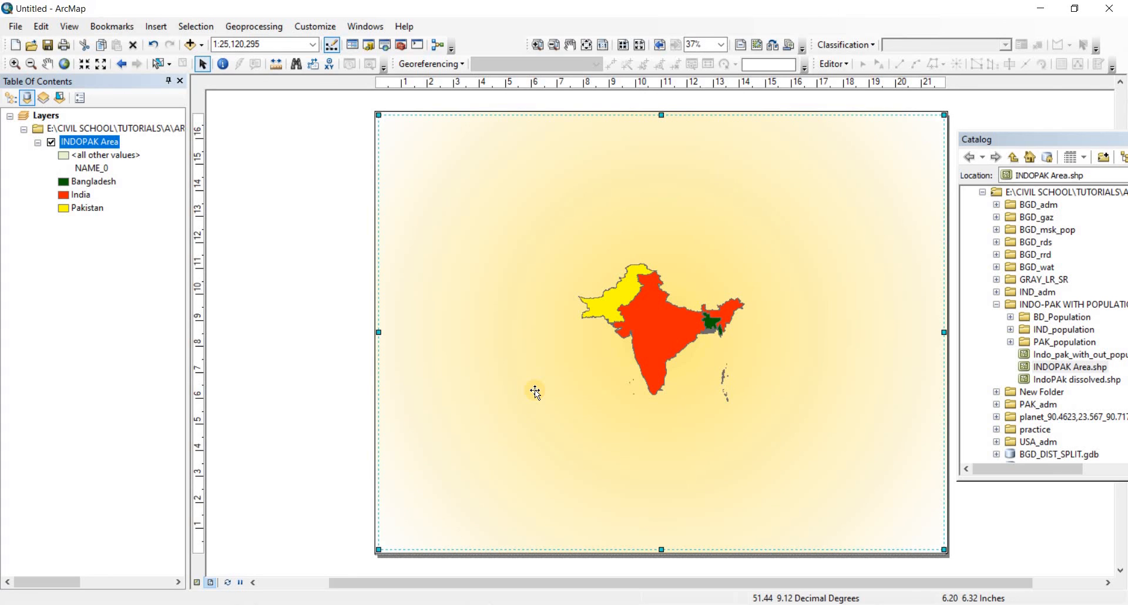
mouse_move(546, 384)
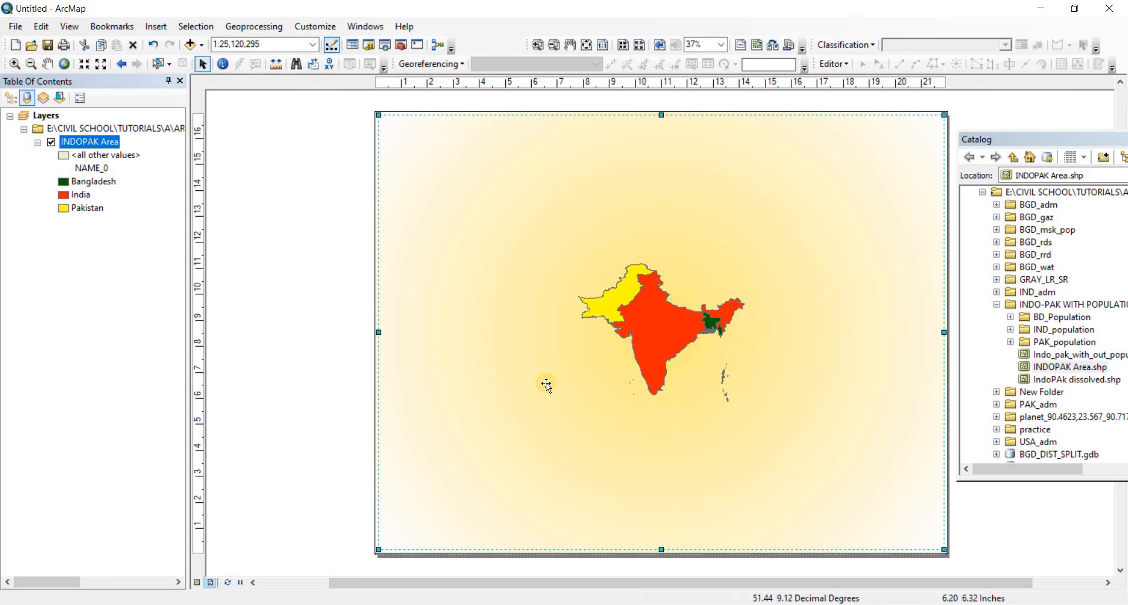
mouse_move(550, 386)
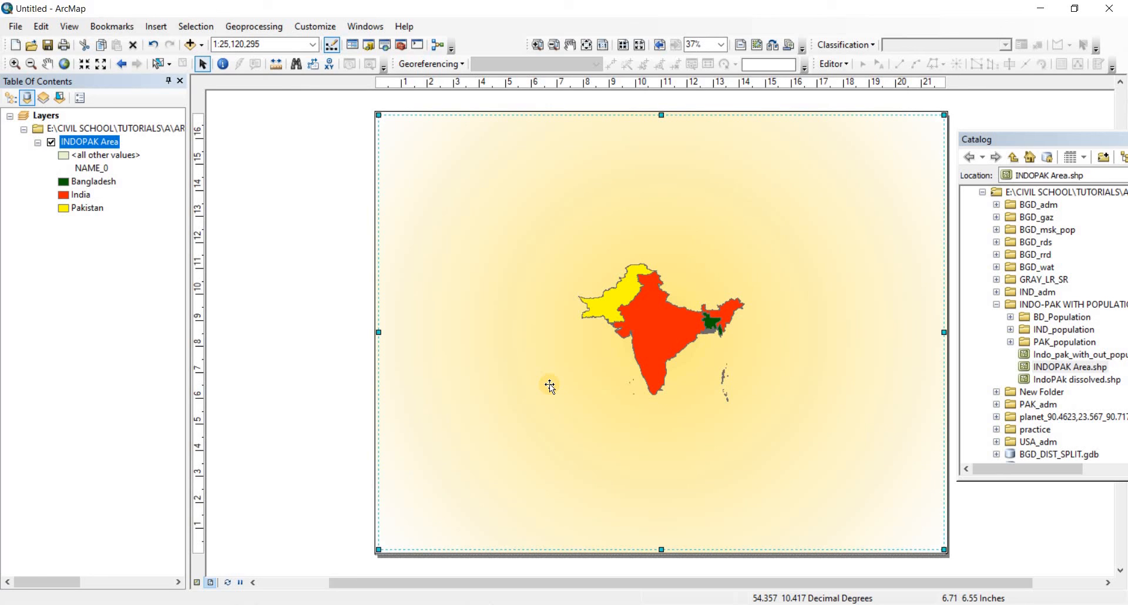
mouse_move(605, 340)
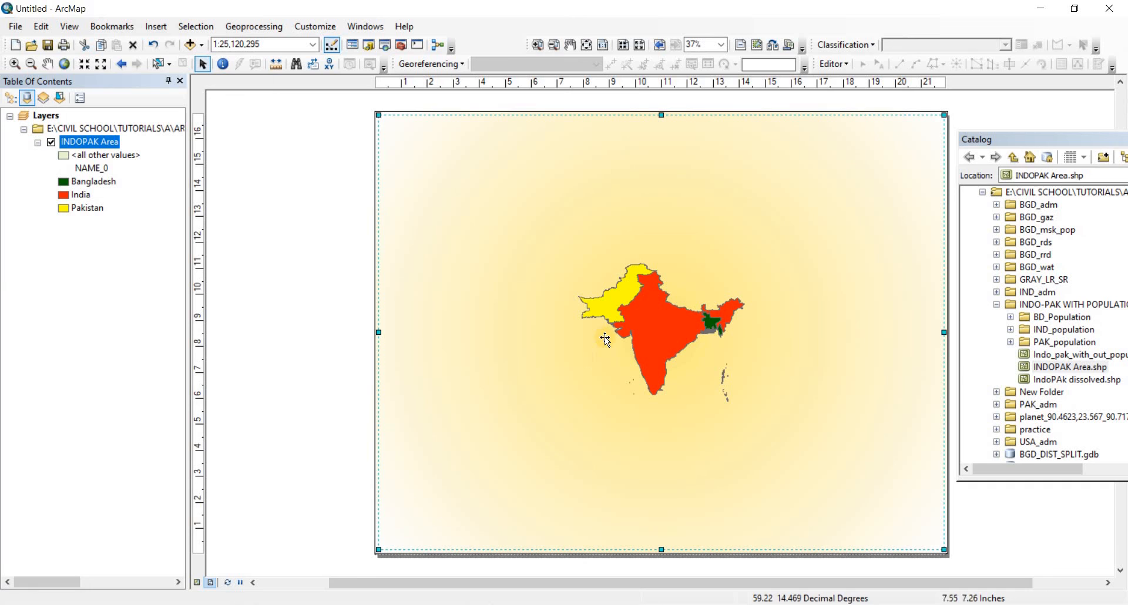
mouse_move(545, 381)
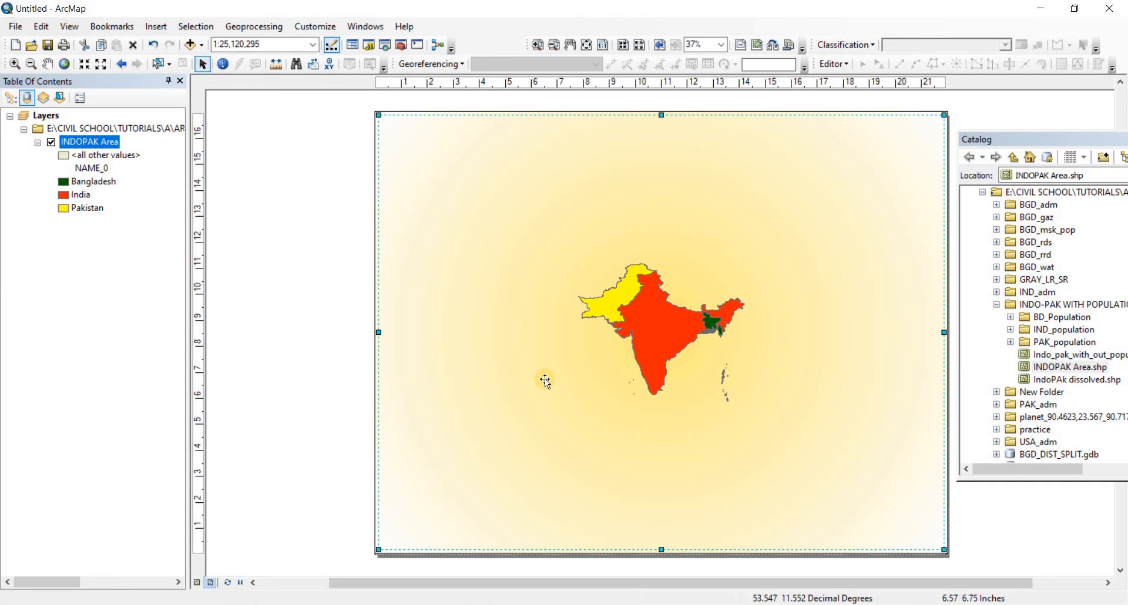